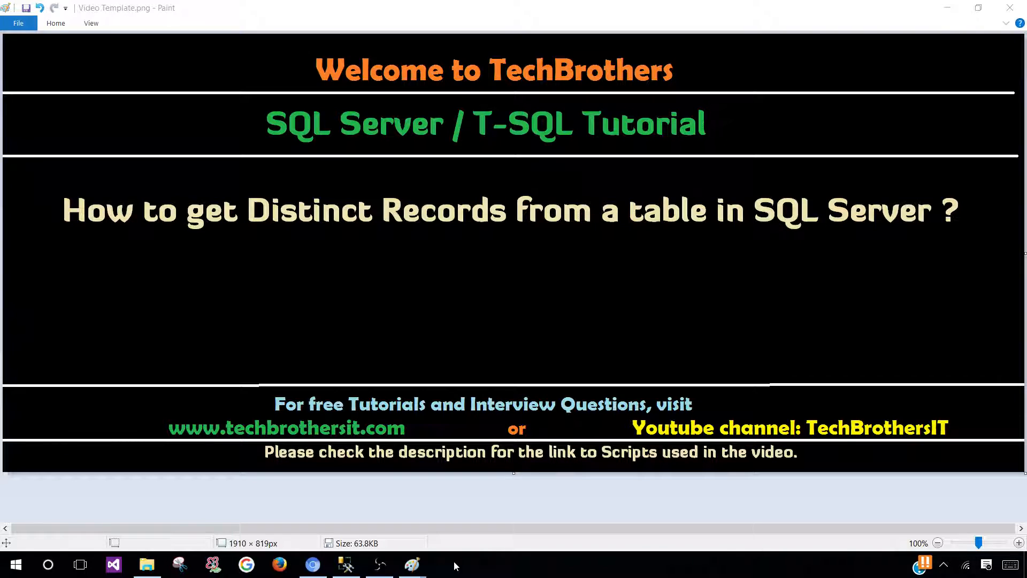
mouse_move(343, 564)
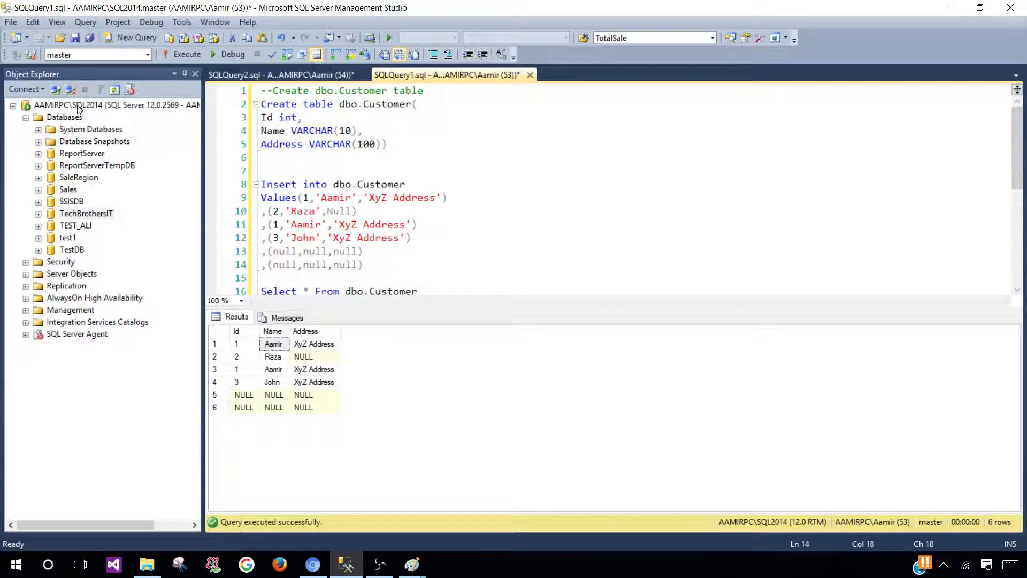
Make TechBrothersIT the active database on the connected SQL Server instance
click(116, 104)
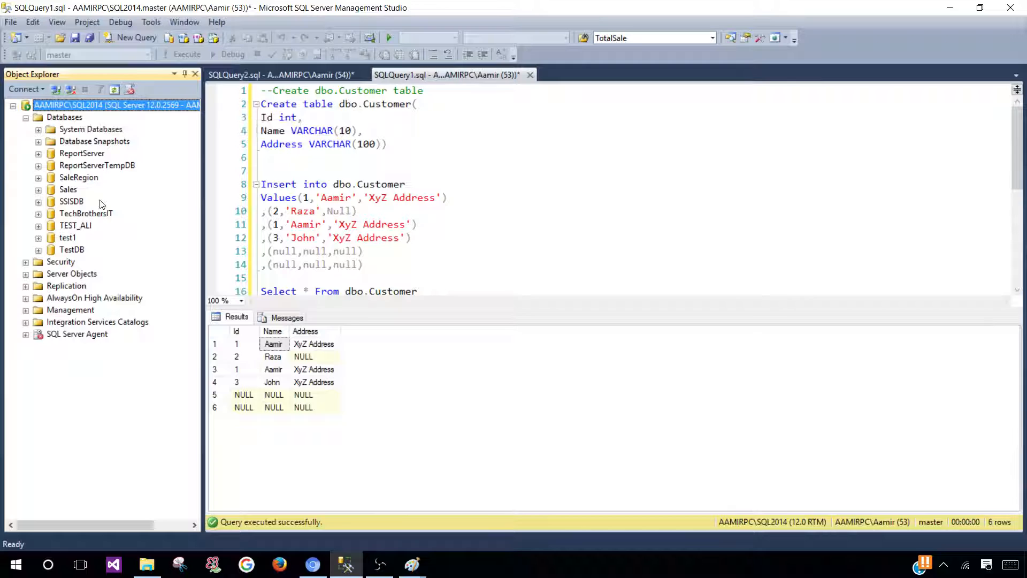
click(85, 213)
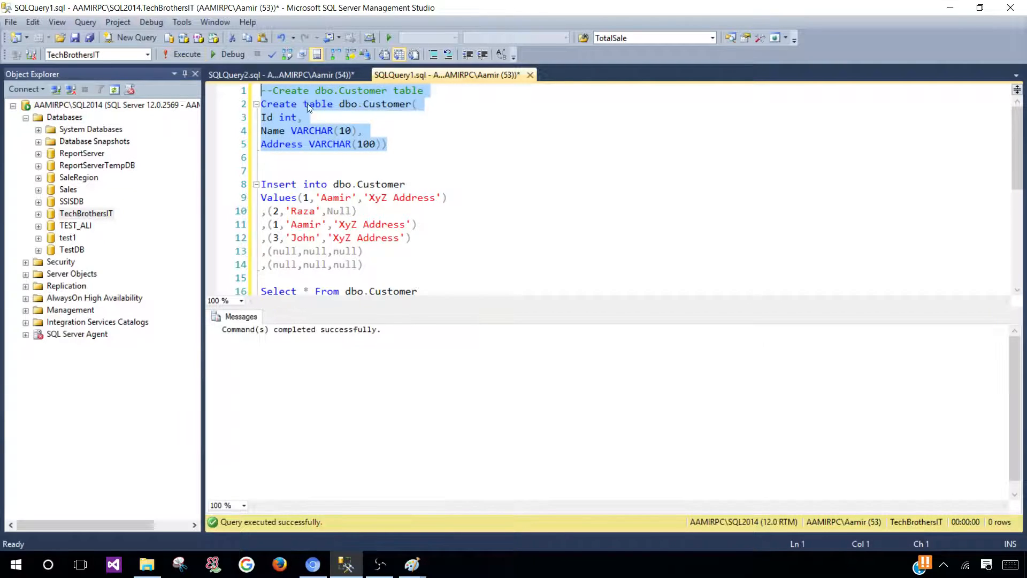
Review the dbo.Customer column definitions: Id, Name with its length, and Address
click(266, 116)
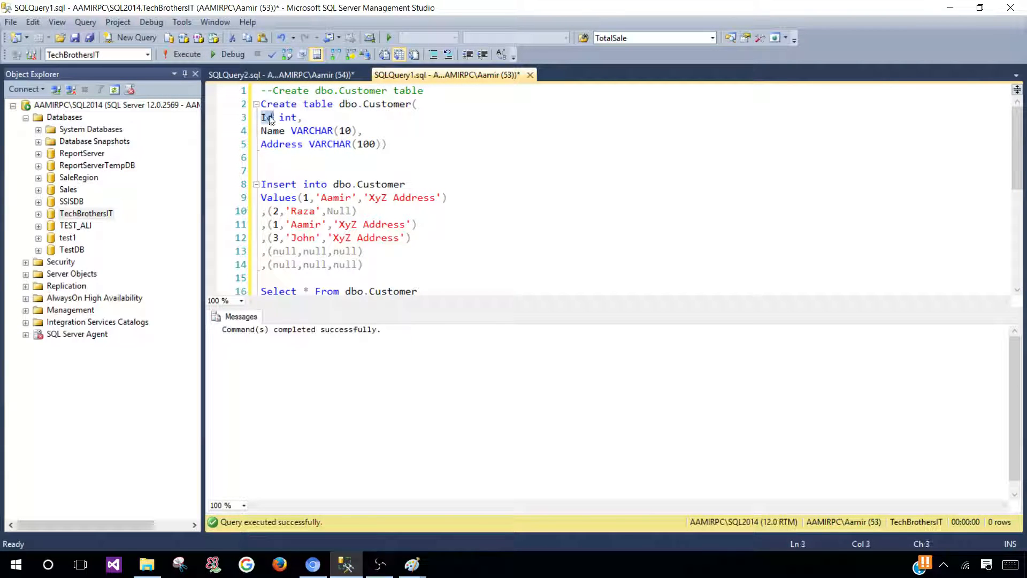
double_click(281, 143)
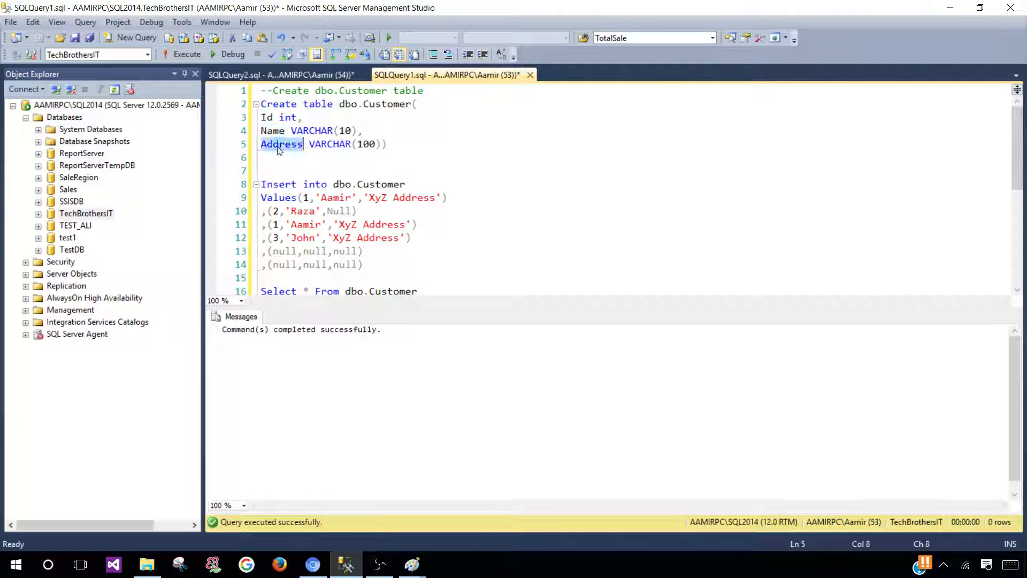
click(344, 130)
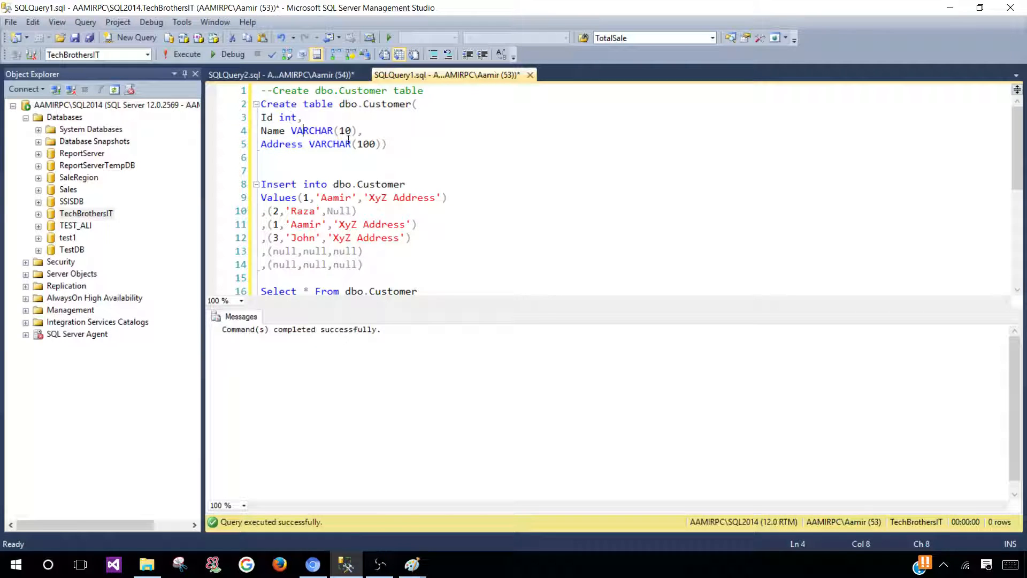
Walk through the INSERT VALUES rows: the Raza NULL address, duplicate Aamir row and all-NULL rows
scroll(down, 3)
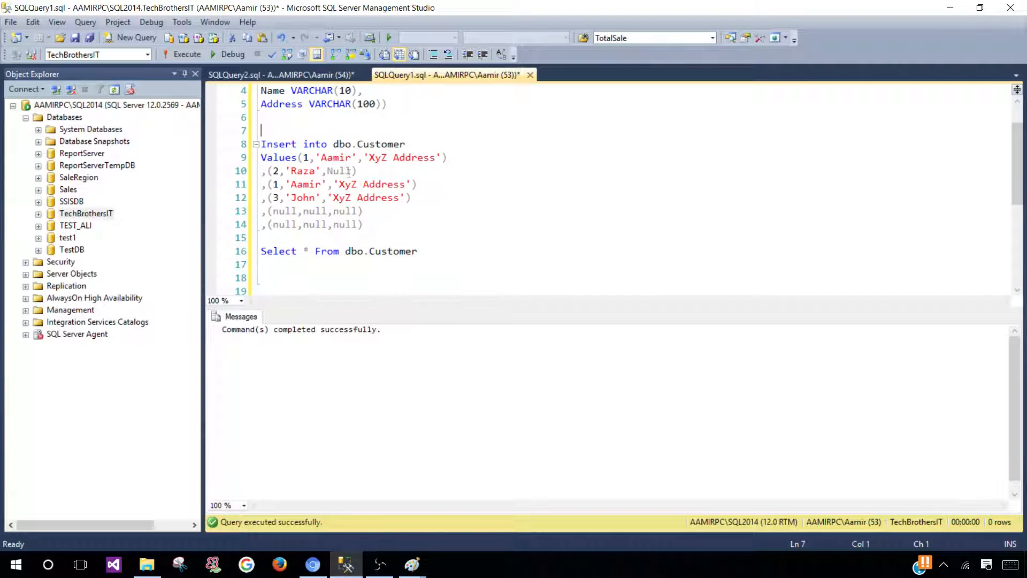
click(352, 144)
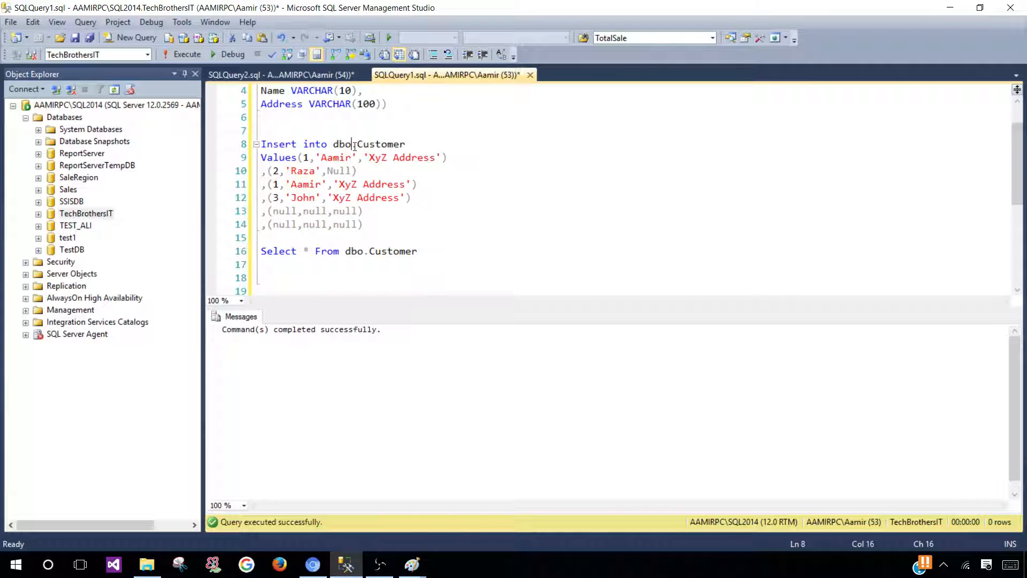
click(308, 157)
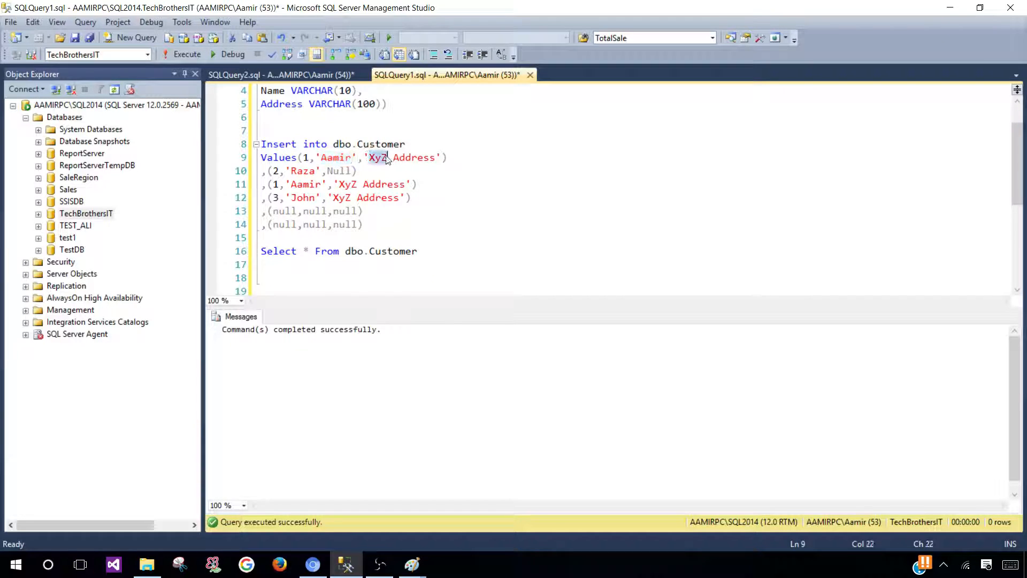
click(274, 171)
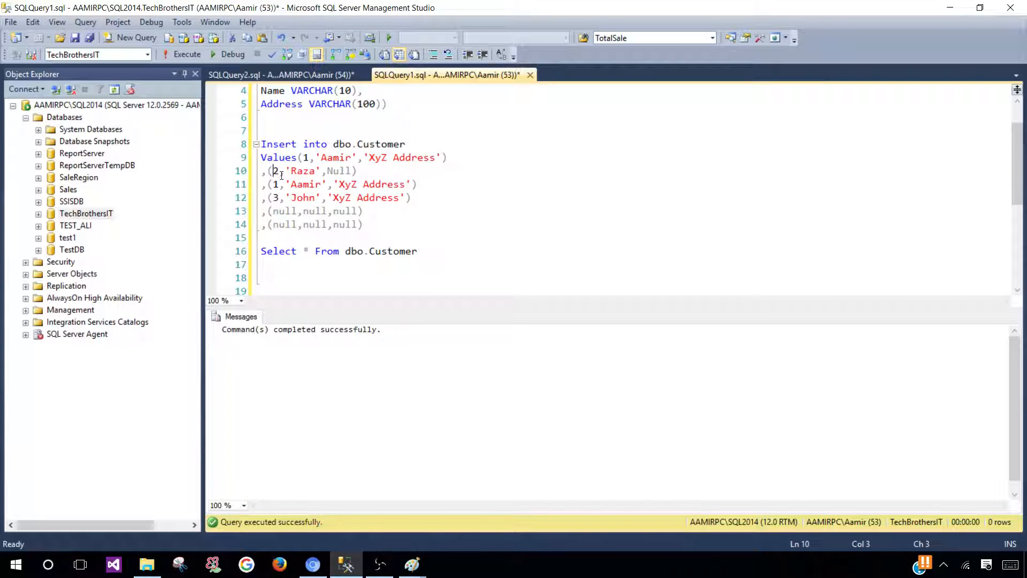
double_click(384, 184)
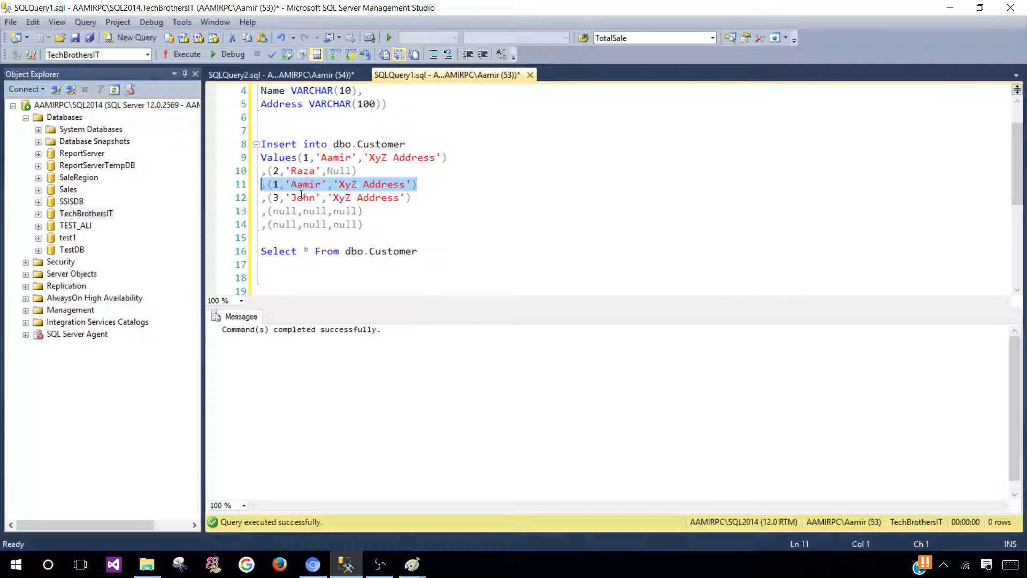
click(388, 184)
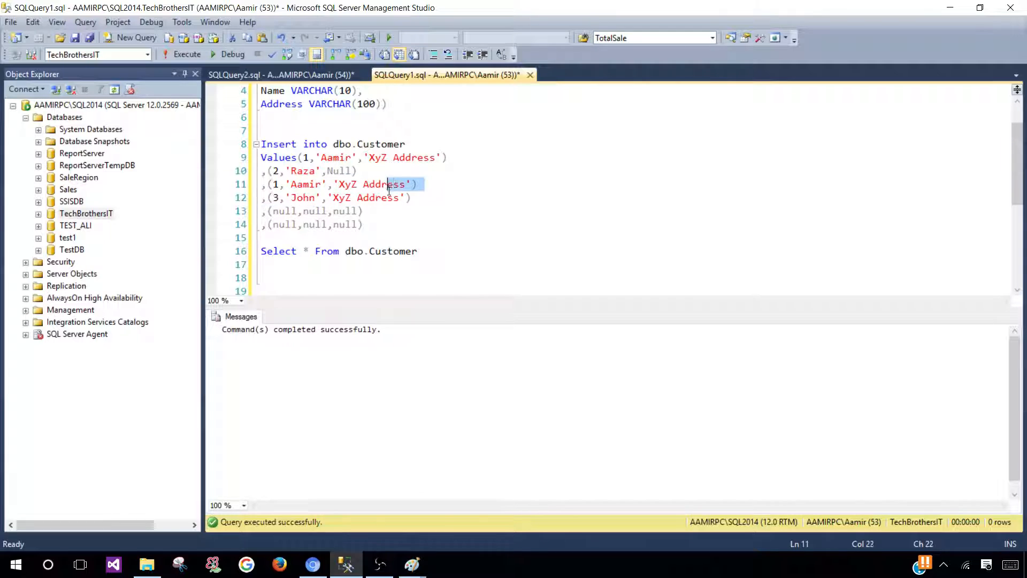
click(341, 210)
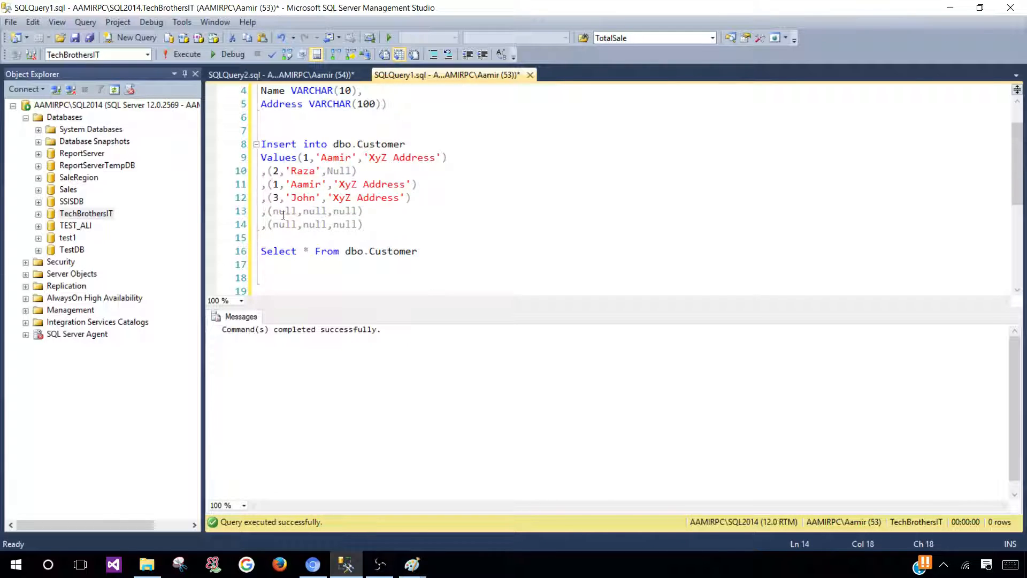
Highlight the whole INSERT statement and the Select * From dbo.Customer query
double_click(284, 211)
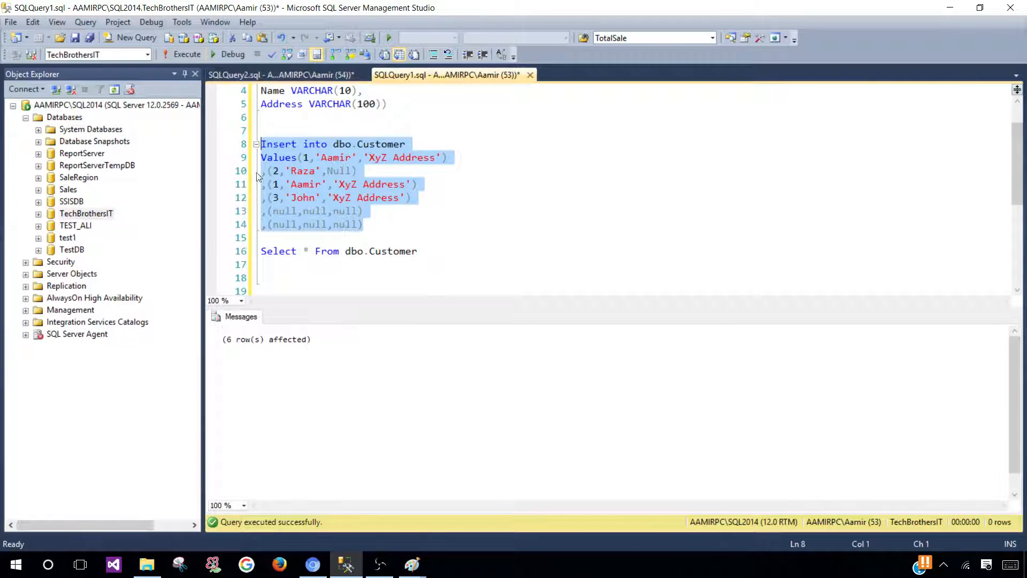
click(283, 250)
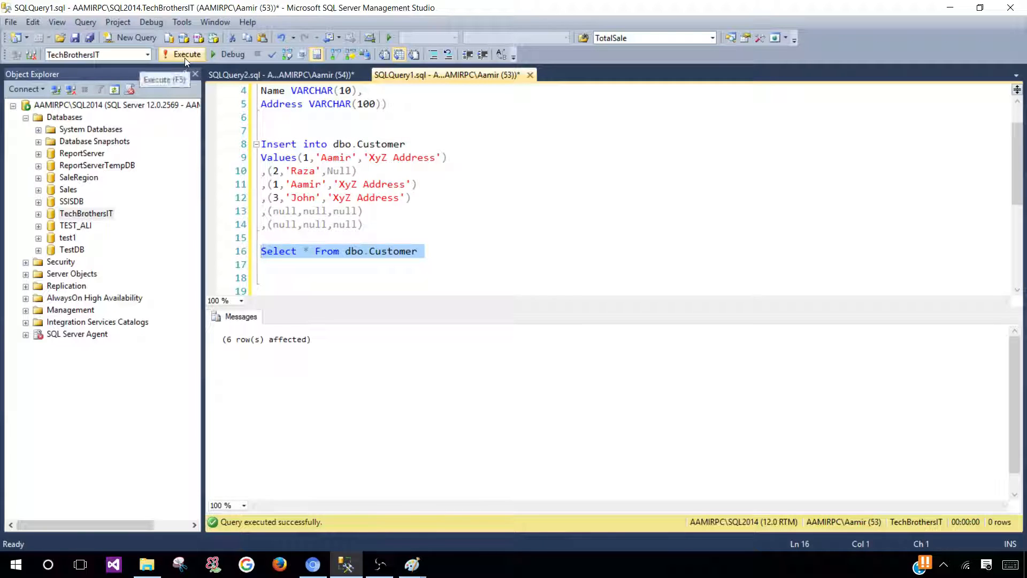
click(187, 54)
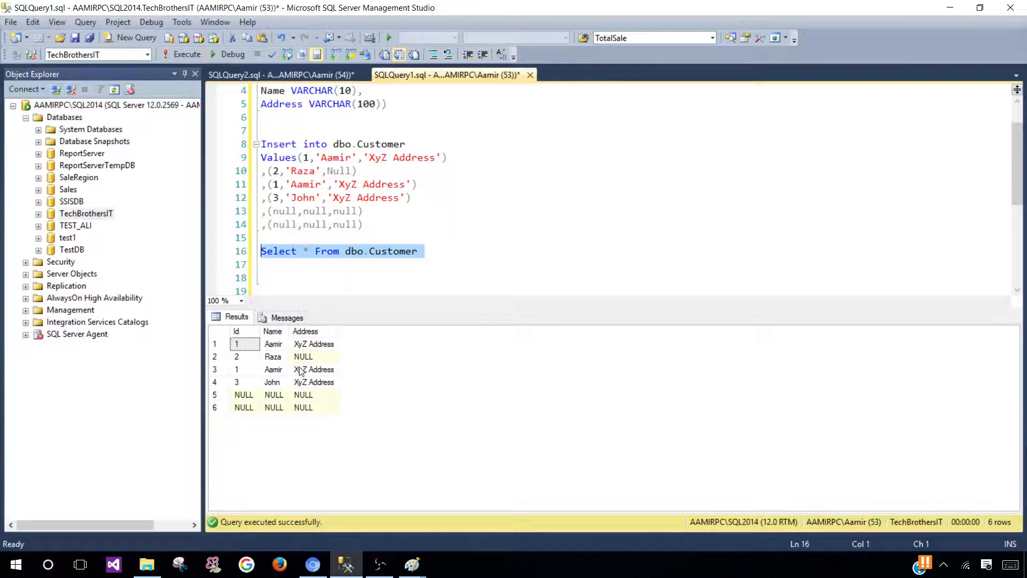
click(272, 343)
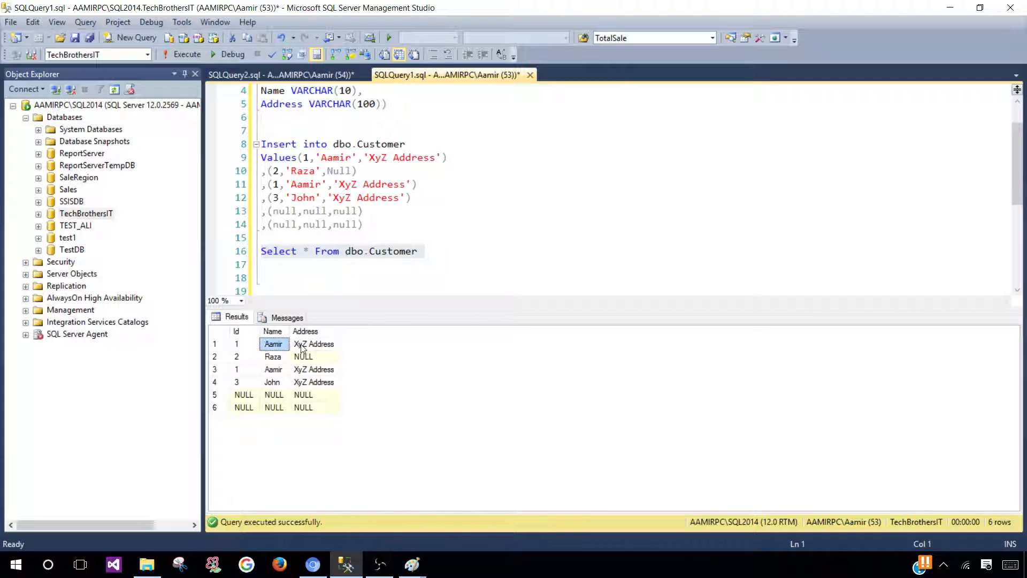
click(314, 344)
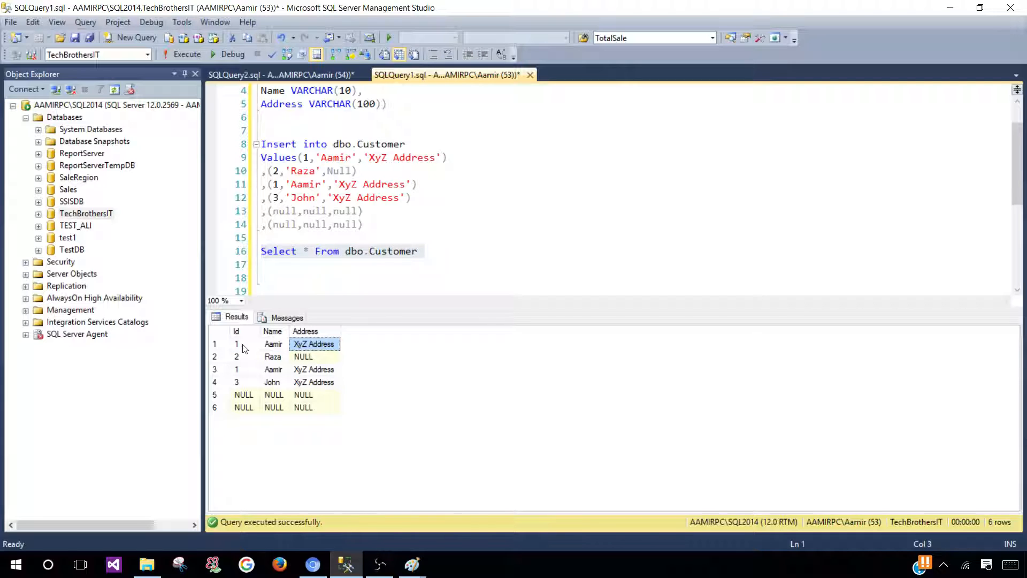
click(235, 344)
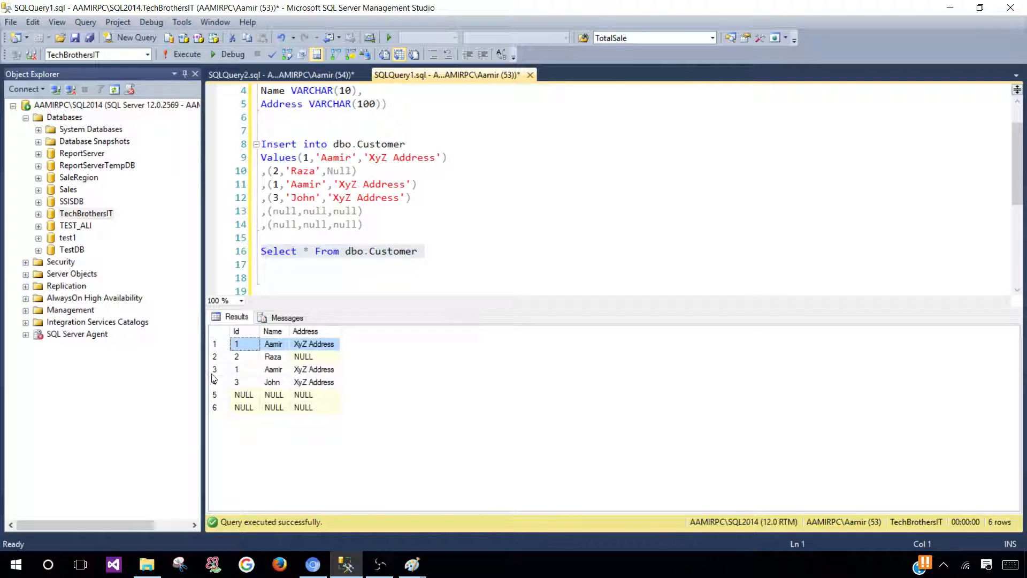
mouse_move(216, 382)
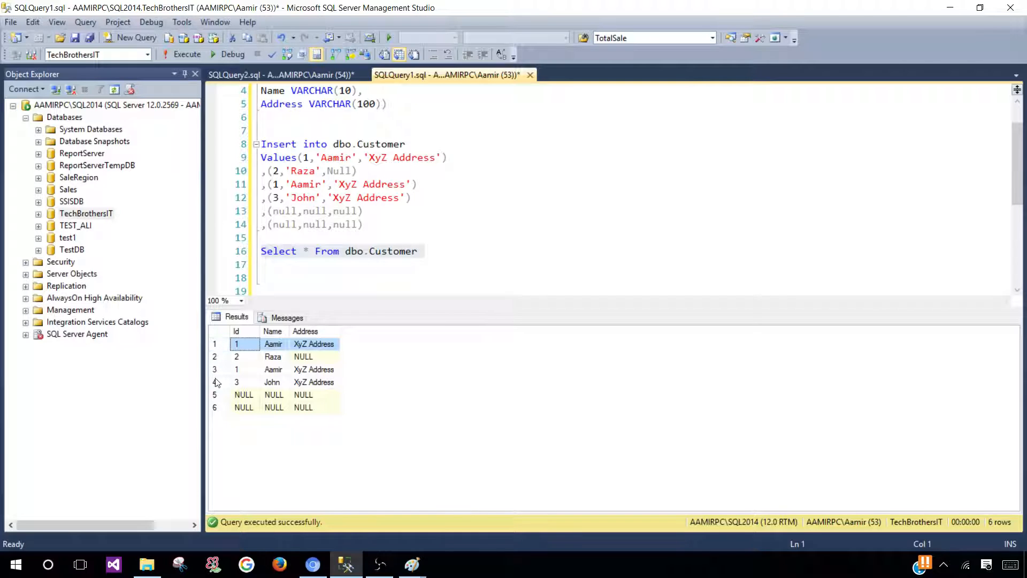
click(235, 370)
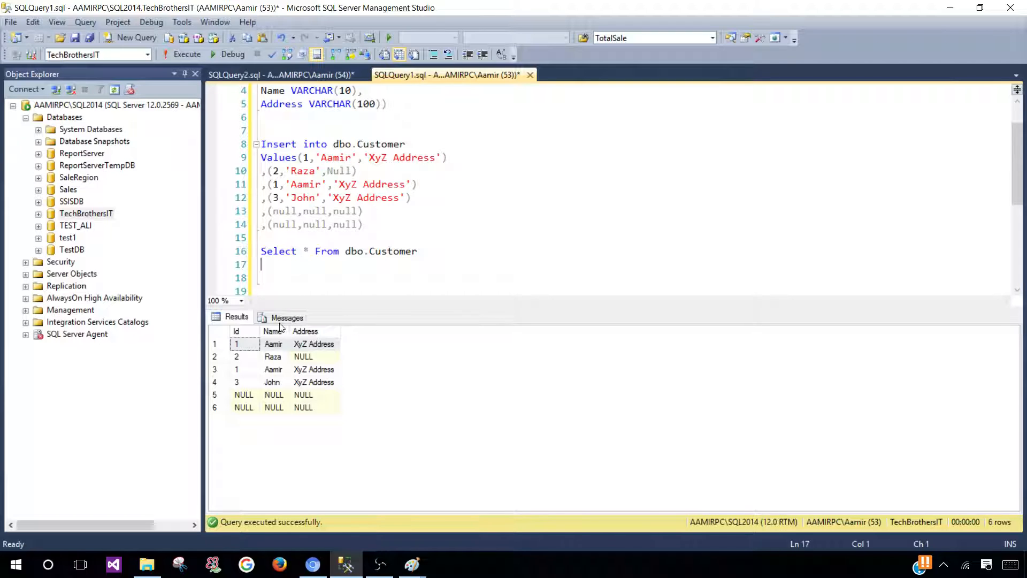
click(235, 343)
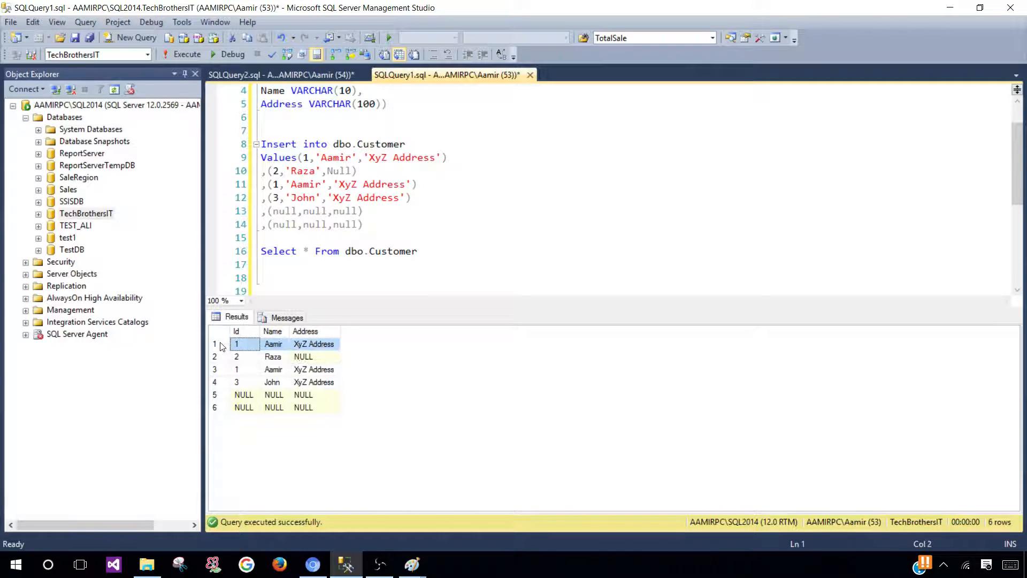
mouse_move(222, 381)
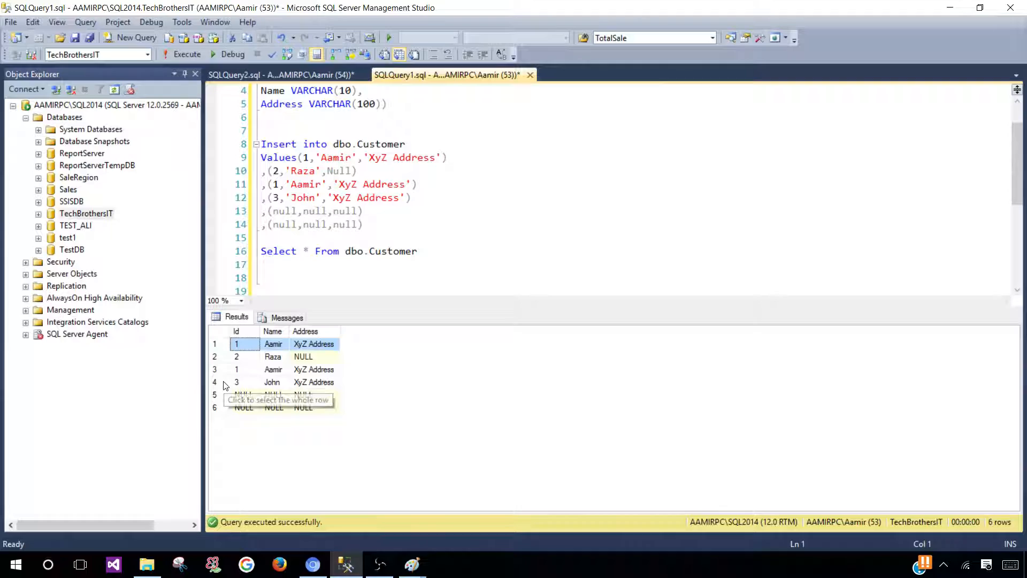
click(235, 369)
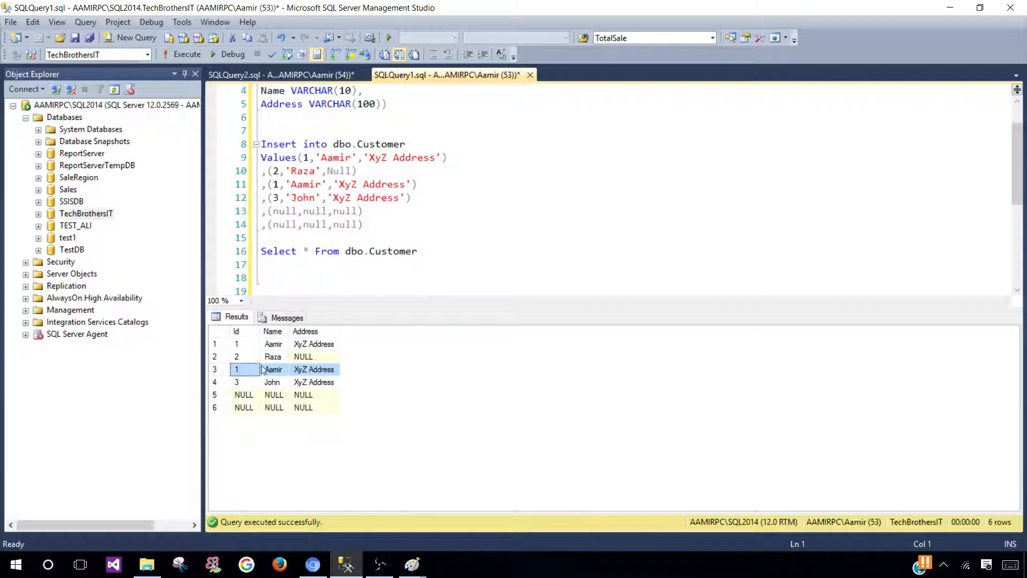
click(235, 344)
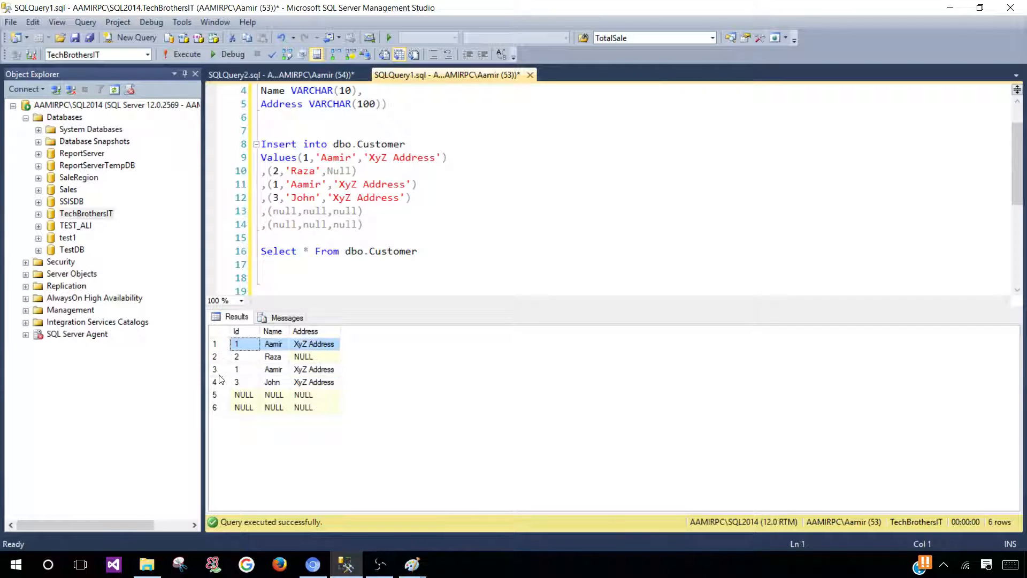
click(235, 370)
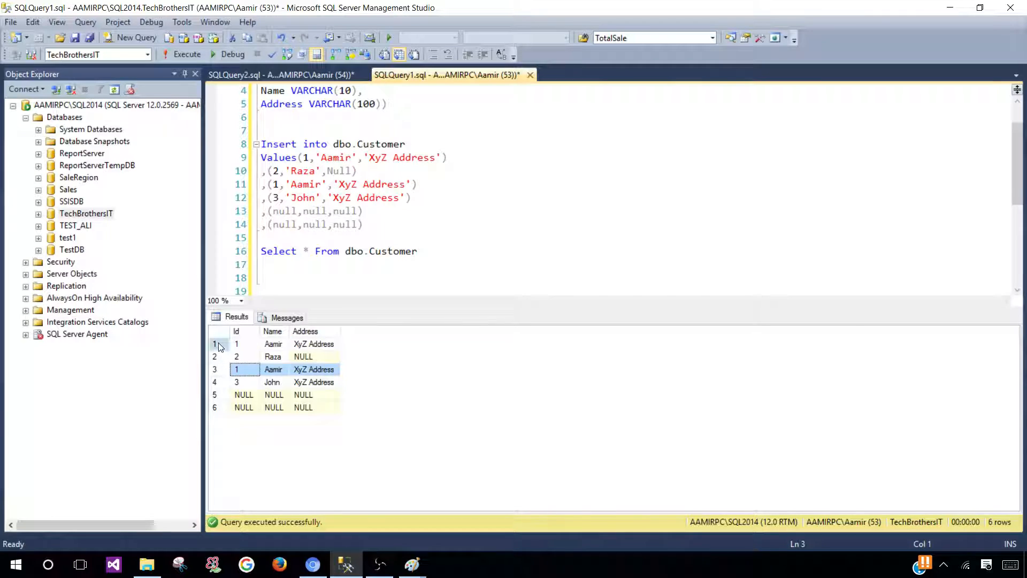
click(235, 344)
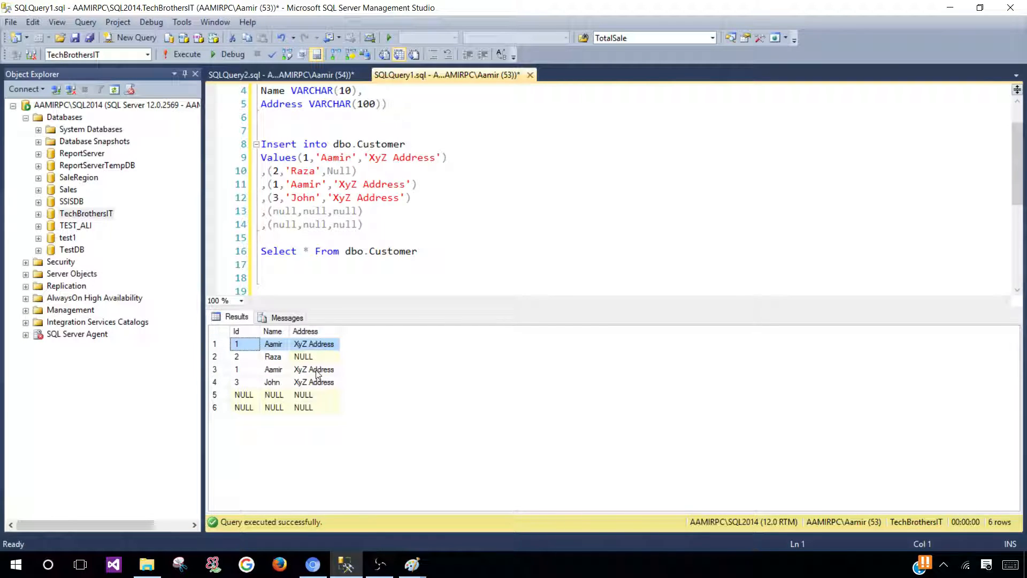
mouse_move(223, 375)
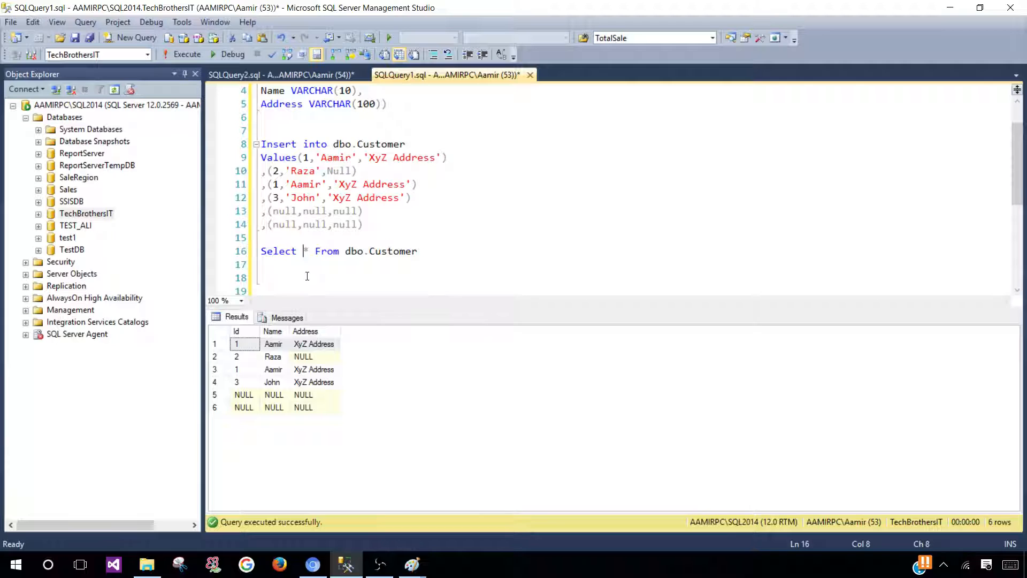
Add DISTINCT after SELECT and note the Aamir and Raza rows still in the six-row results
text(distin)
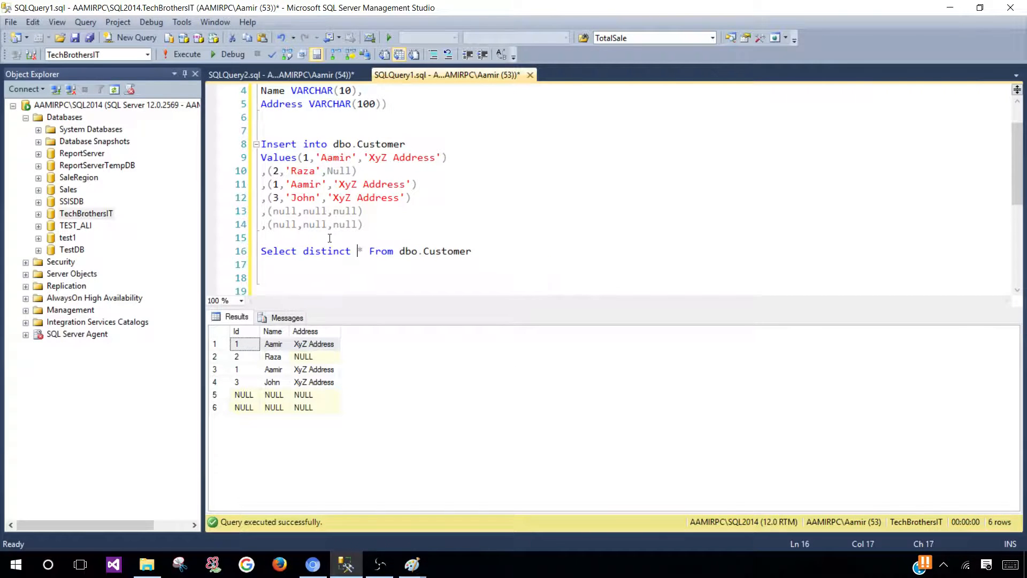
mouse_move(401, 256)
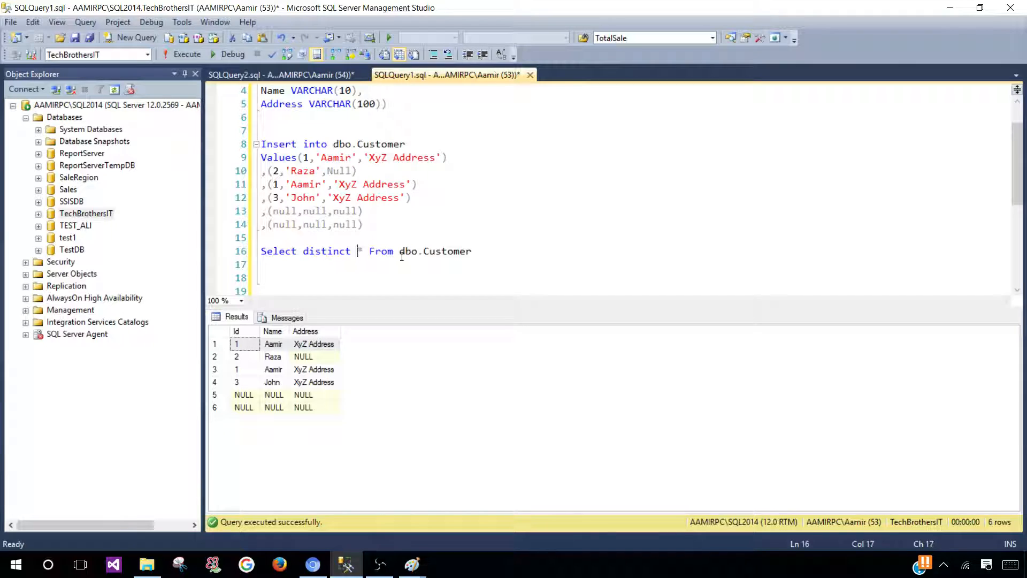
click(472, 250)
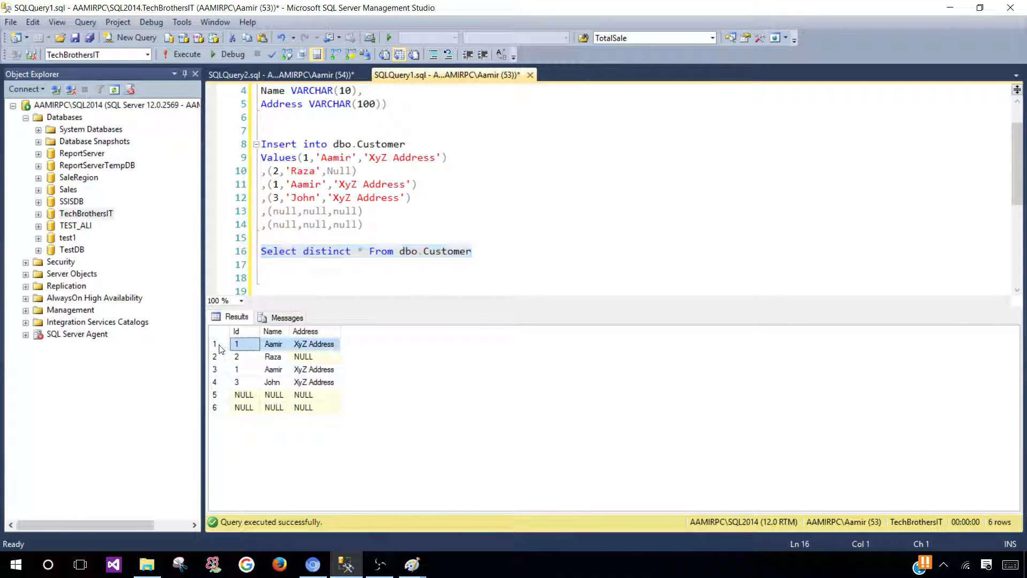
click(235, 356)
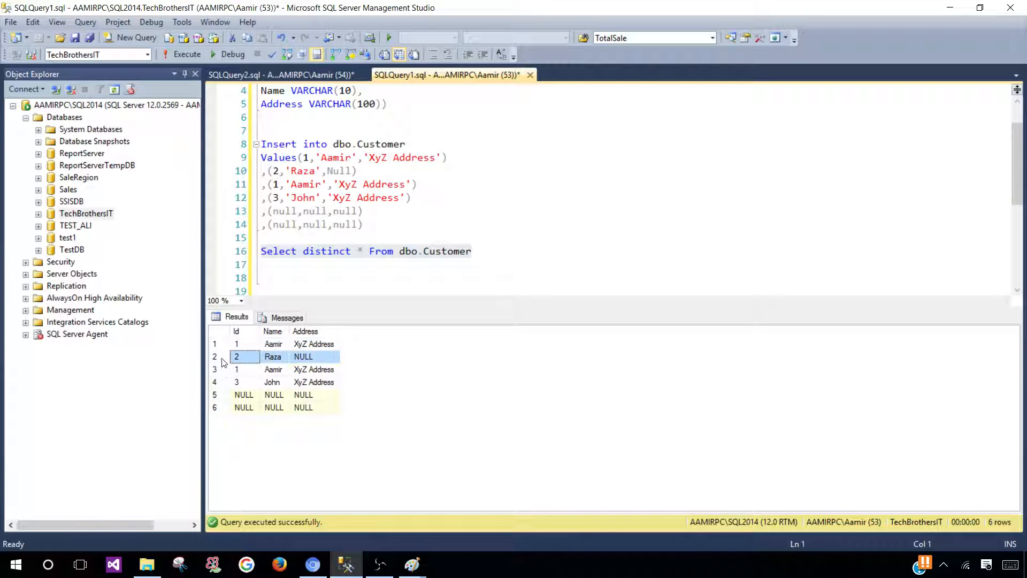
Mark the two all-NULL result rows, then execute Select distinct * From dbo.Customer
click(243, 395)
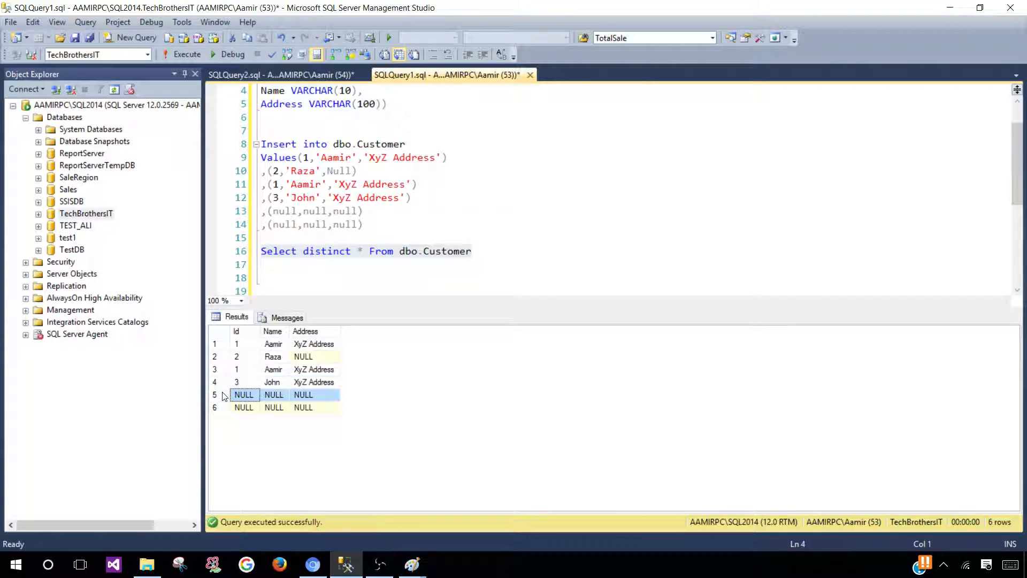
click(244, 406)
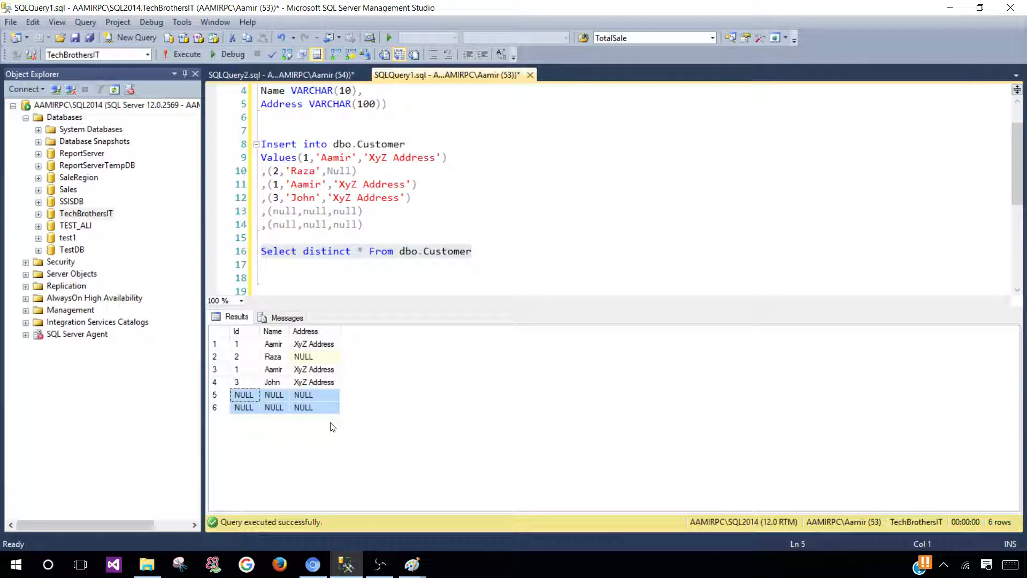
click(472, 250)
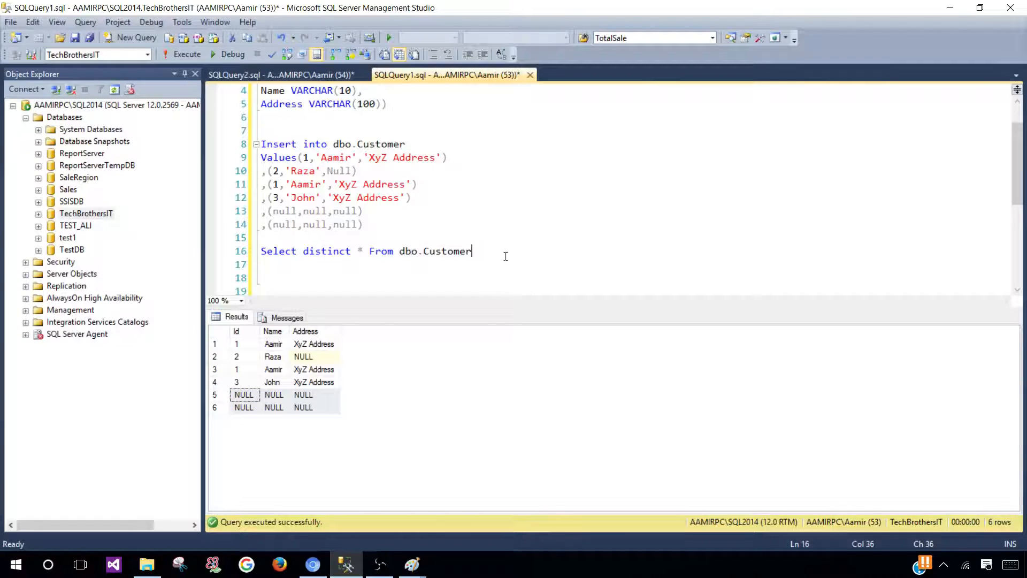
click(186, 53)
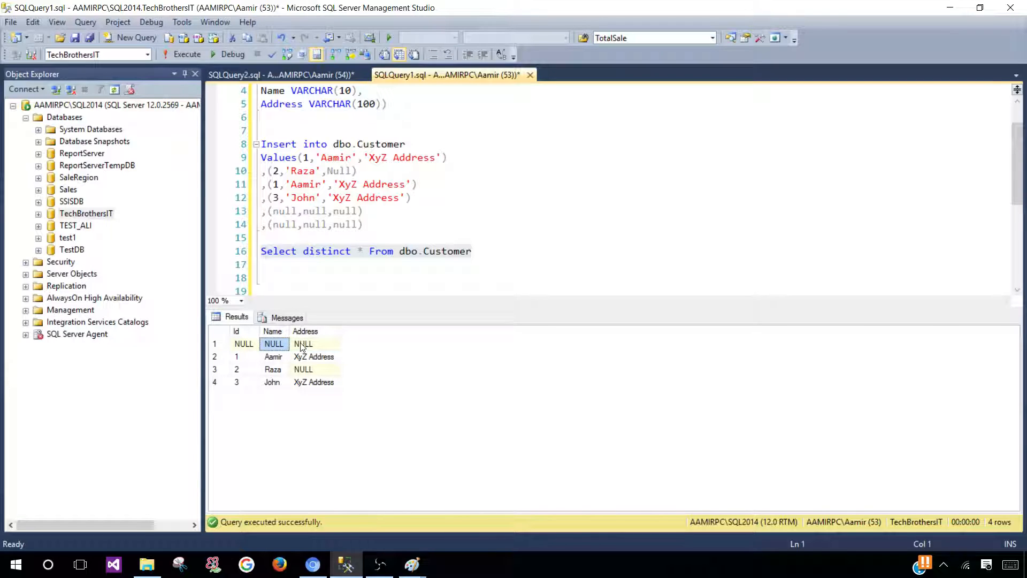
Check the four unique rows returned: single Aamir, John and one all-NULL row
click(235, 356)
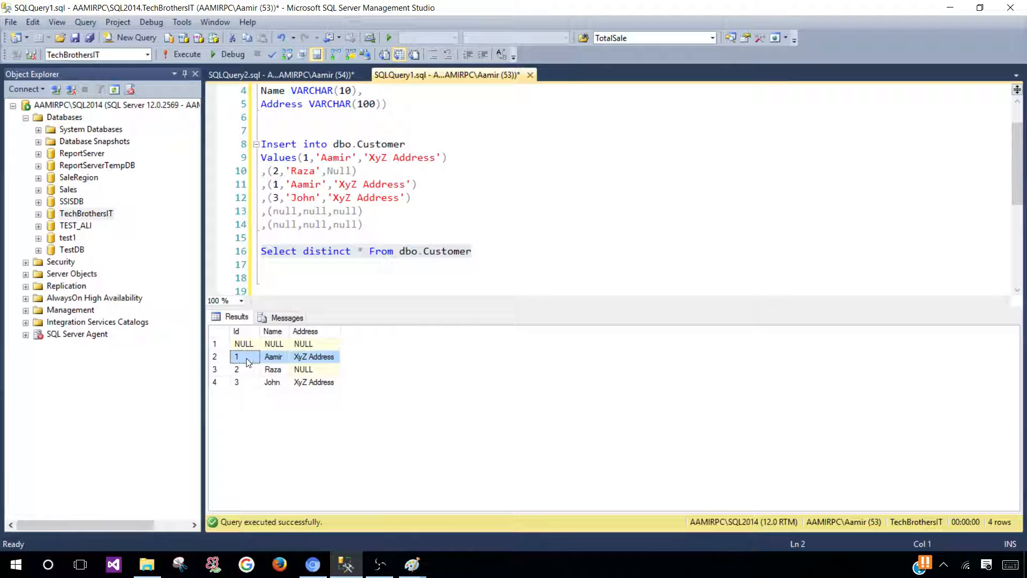
mouse_move(273, 356)
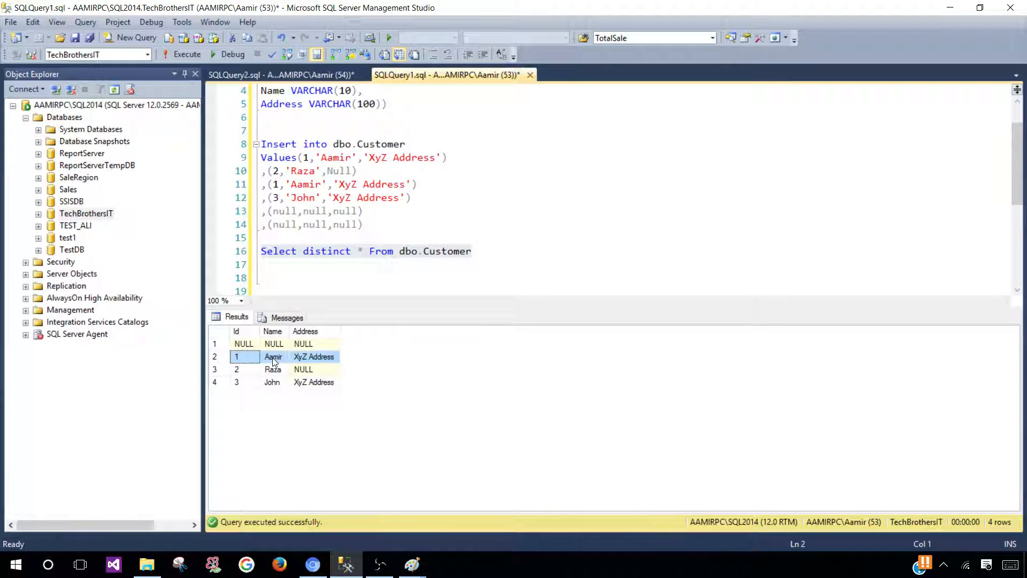
mouse_move(243, 387)
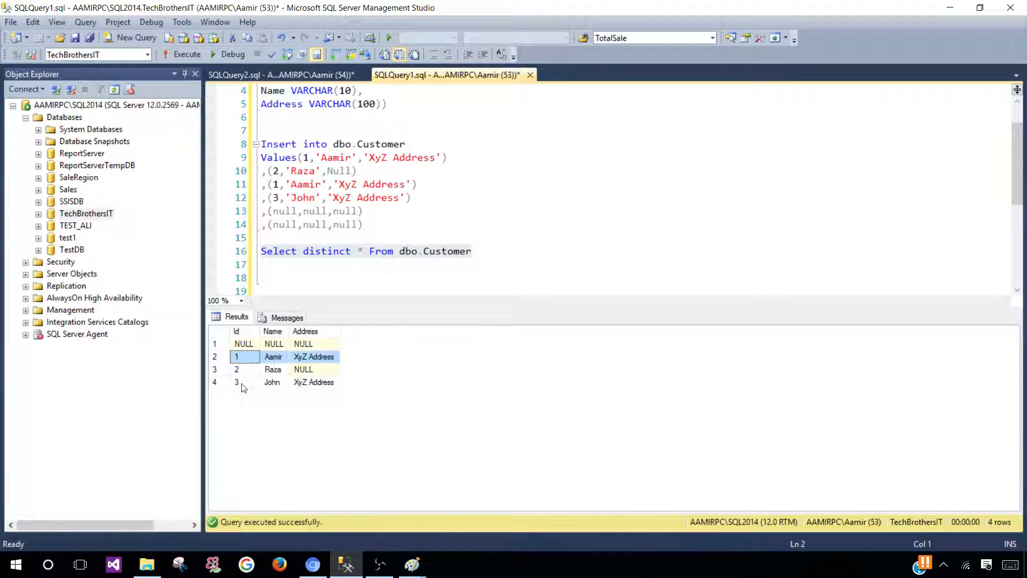
mouse_move(225, 357)
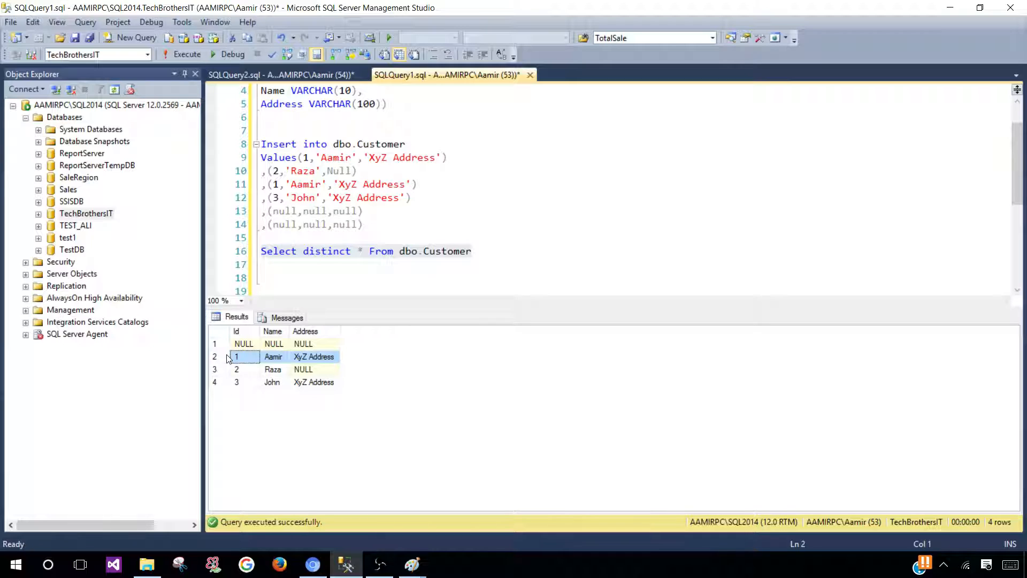
mouse_move(235, 356)
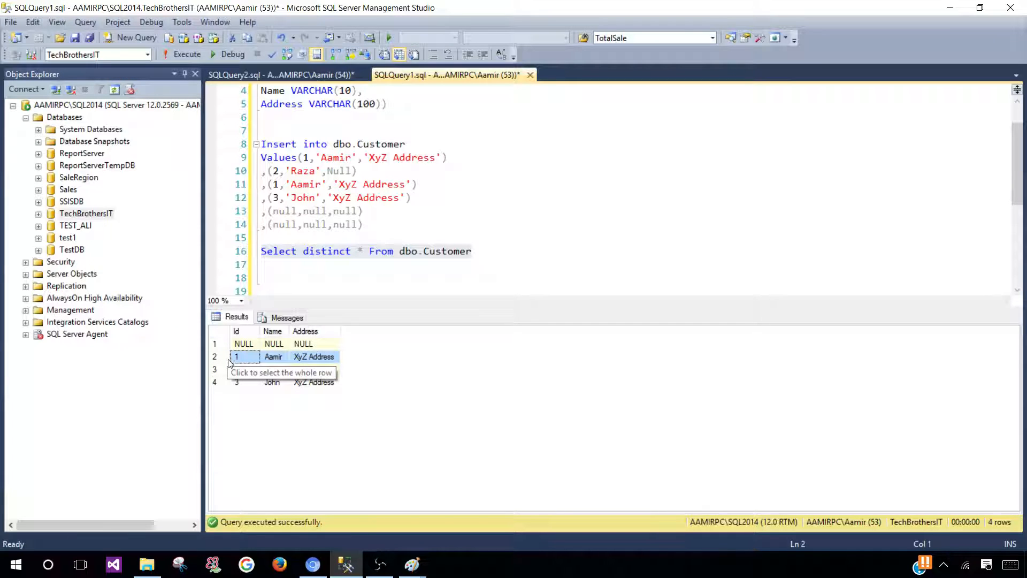
click(235, 382)
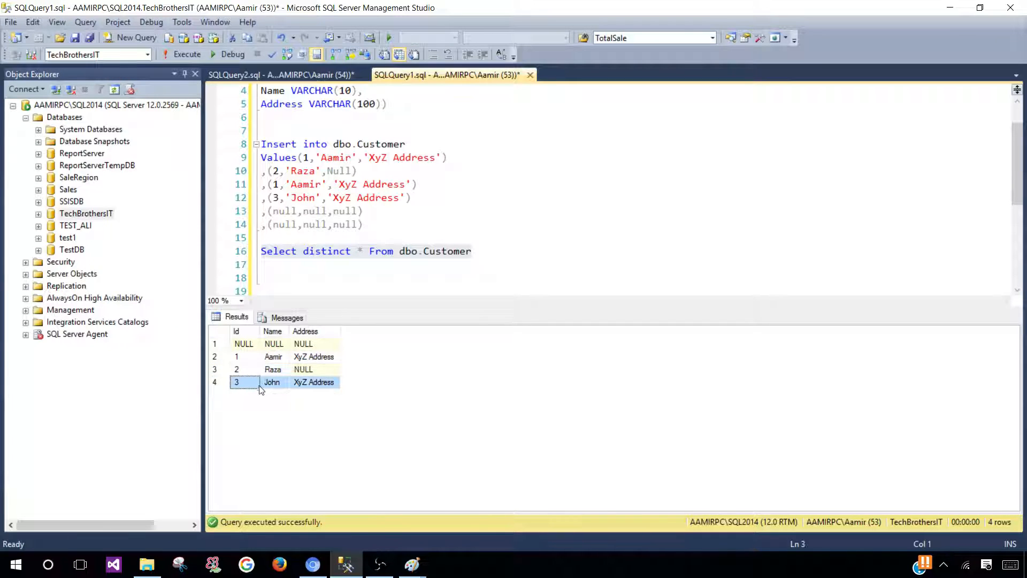
click(242, 343)
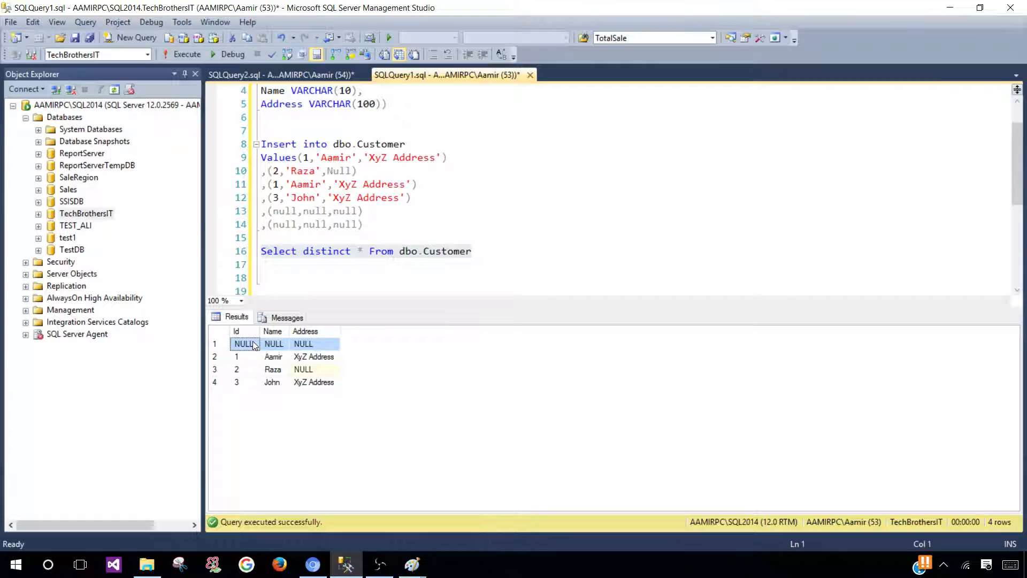
click(356, 263)
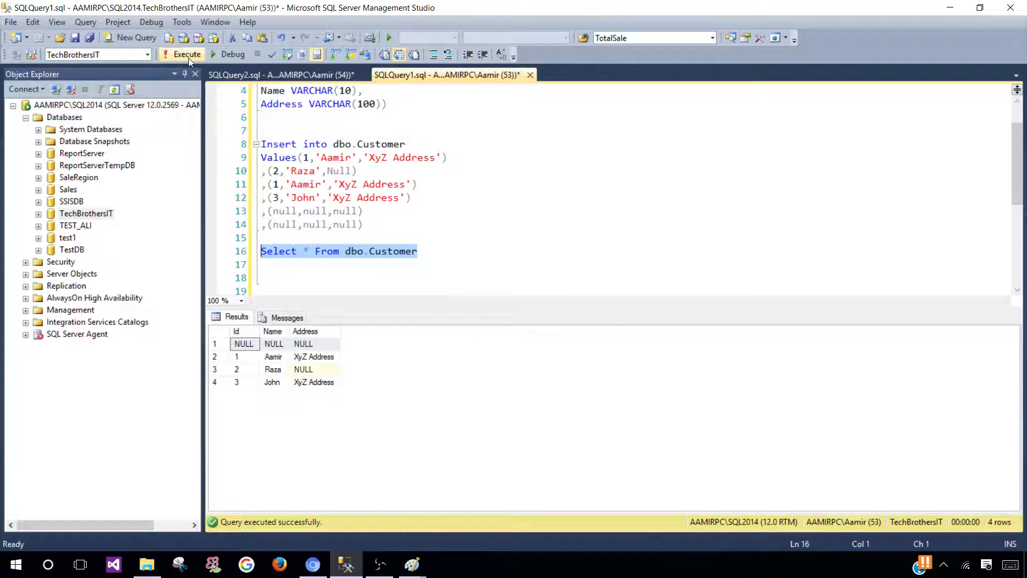
click(186, 54)
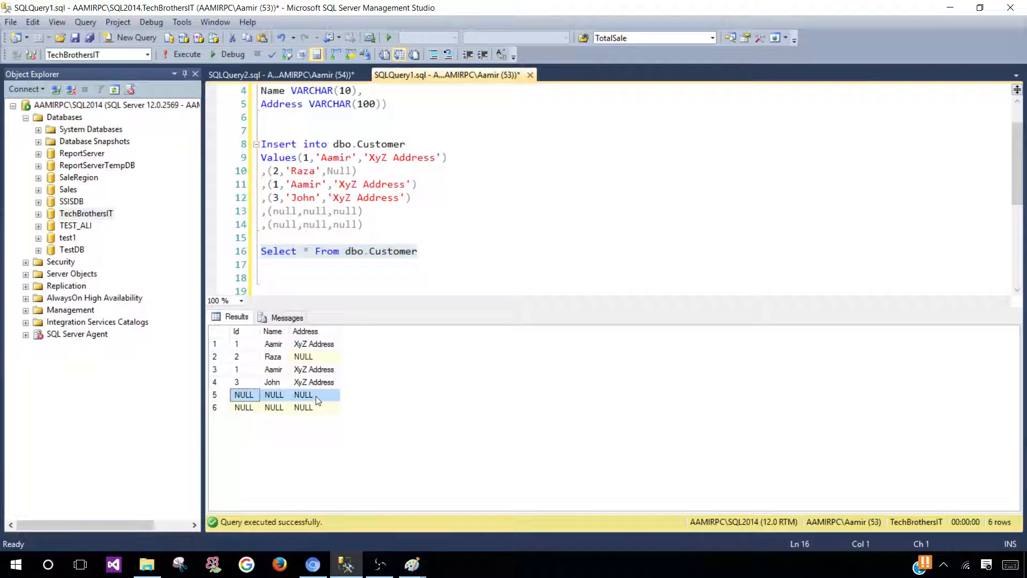
click(303, 406)
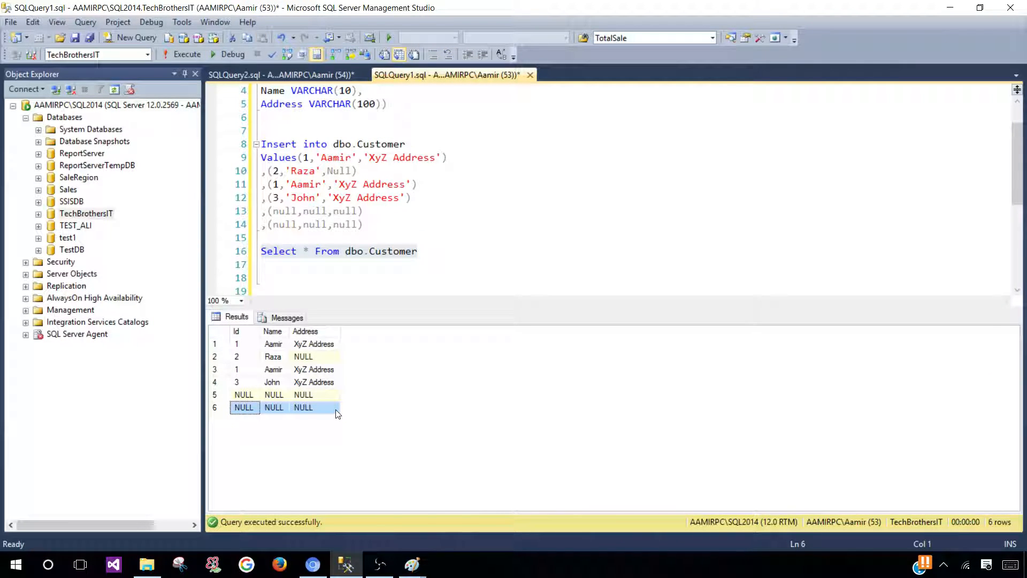
mouse_move(293, 407)
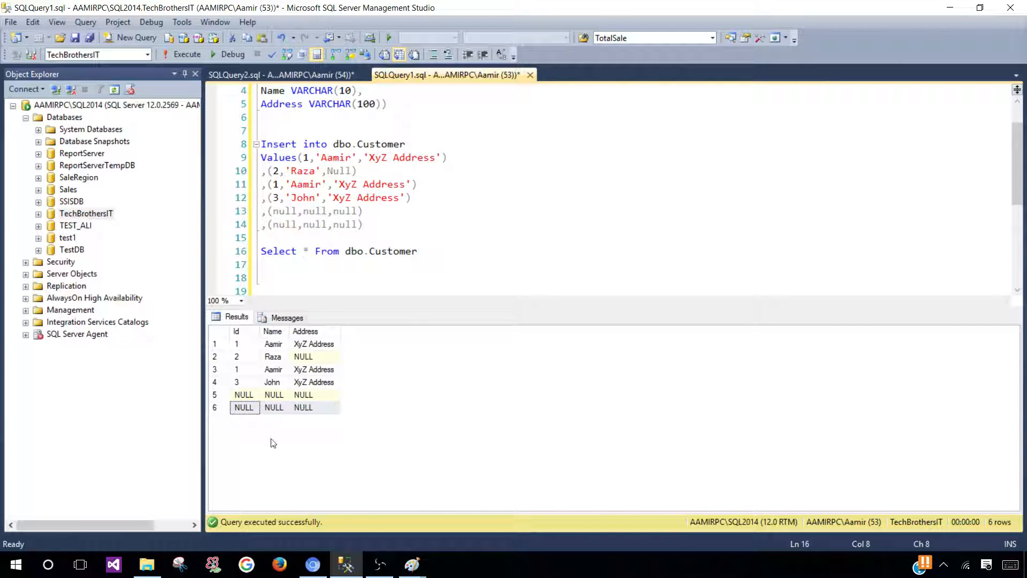
click(243, 395)
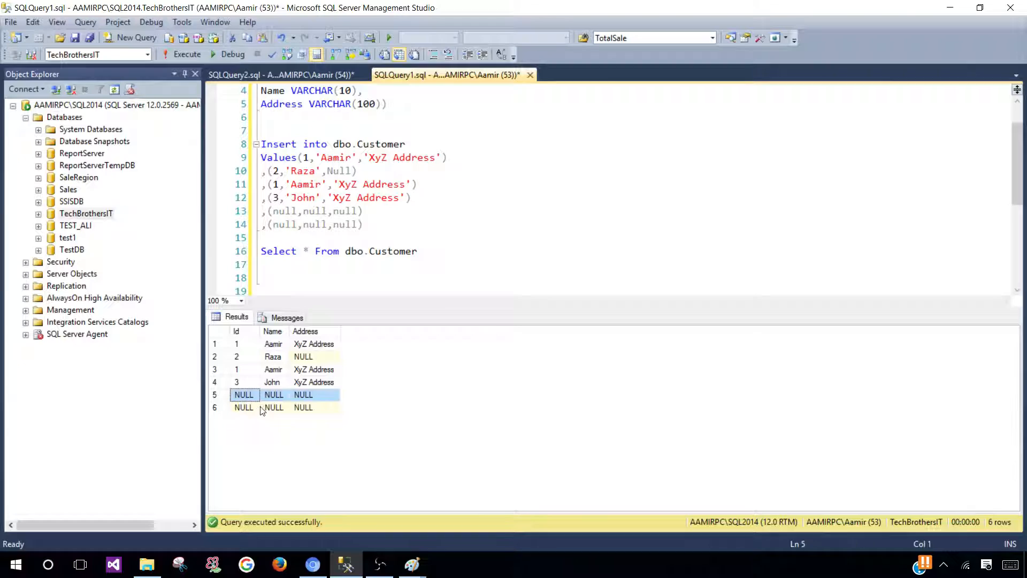
click(273, 407)
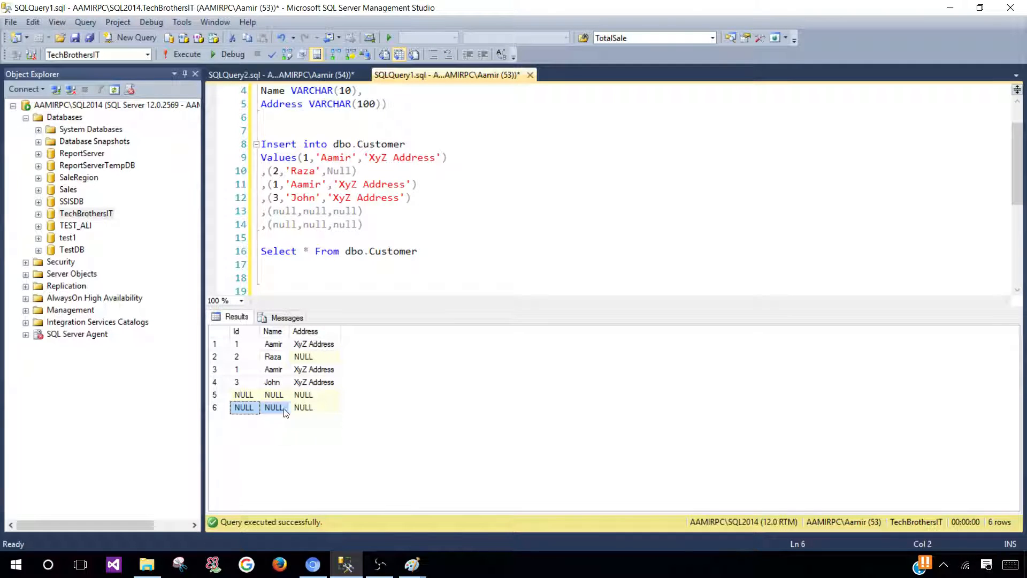
click(242, 407)
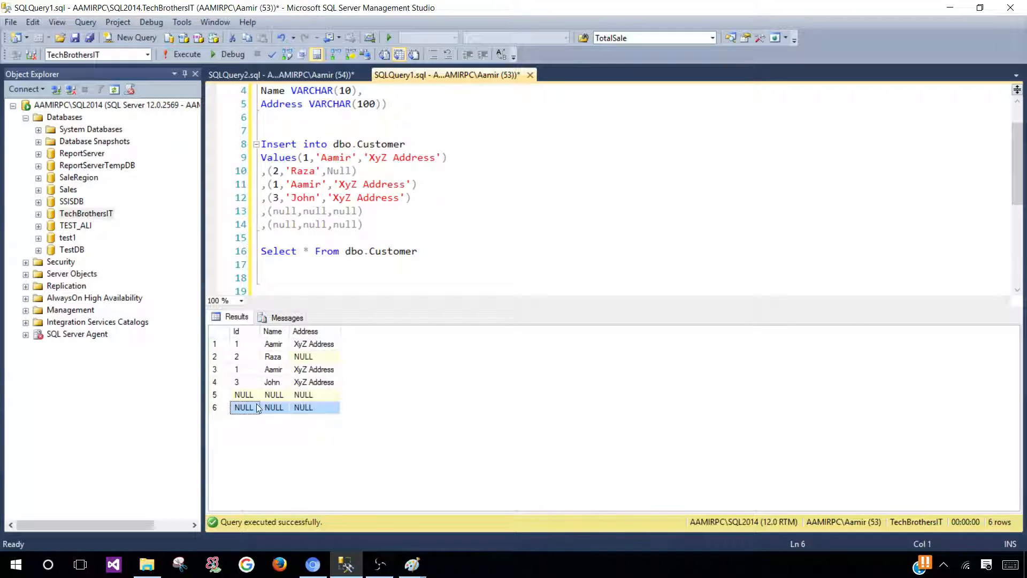
click(243, 395)
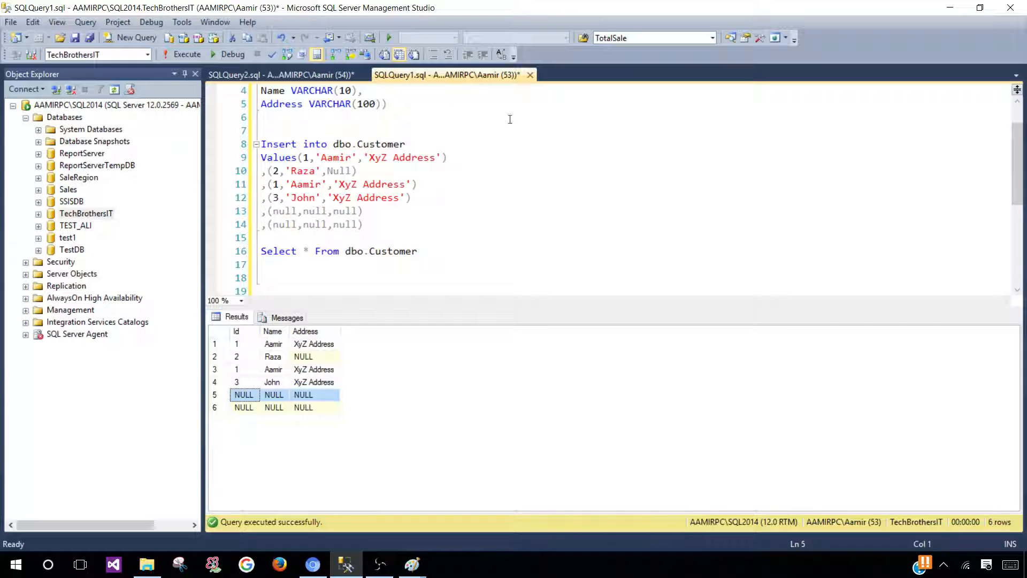
click(320, 118)
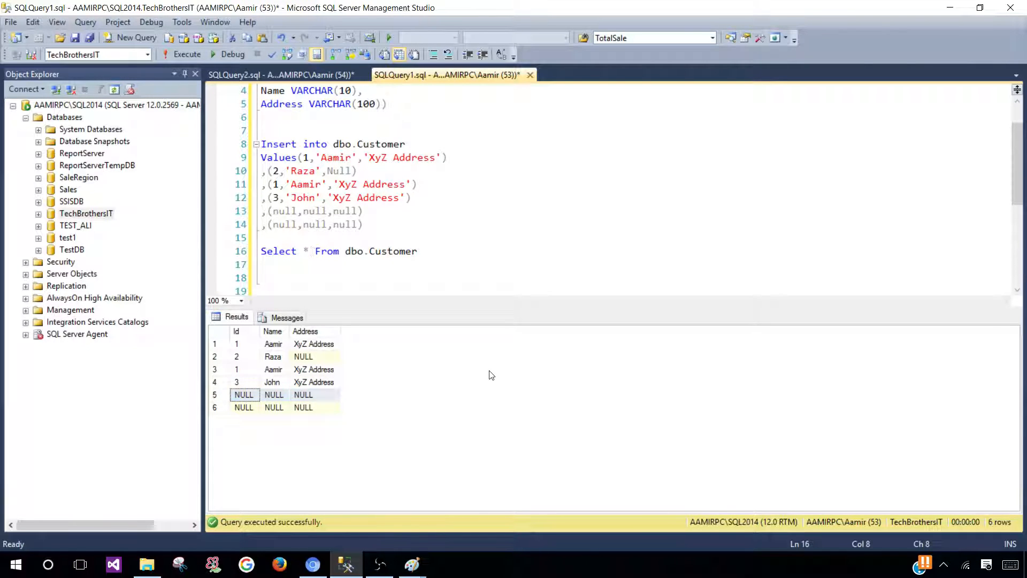
Switch to SQLQuery2.sql and review the IF (1=1) print 'true' else 'not true' block
click(281, 75)
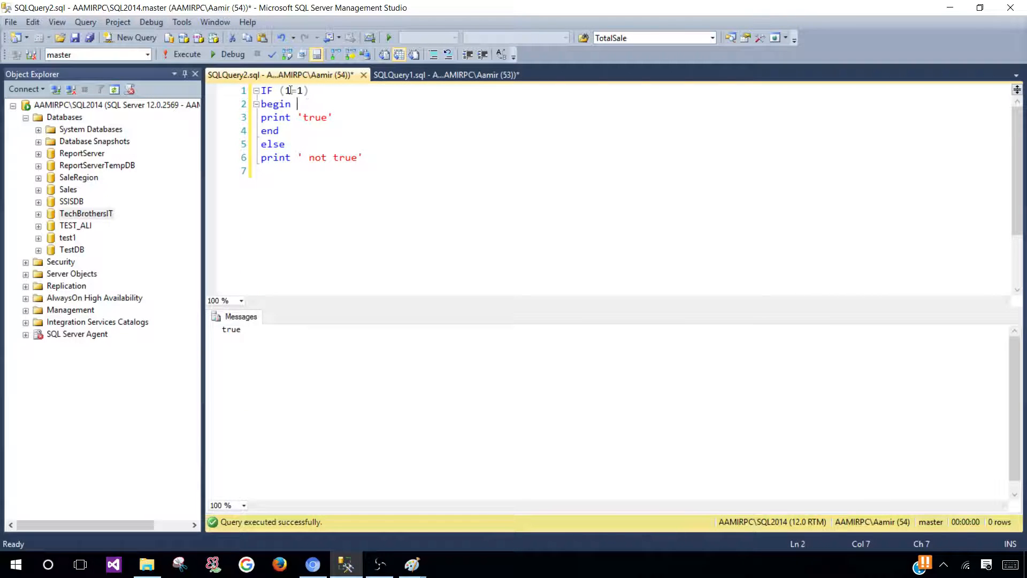
click(299, 90)
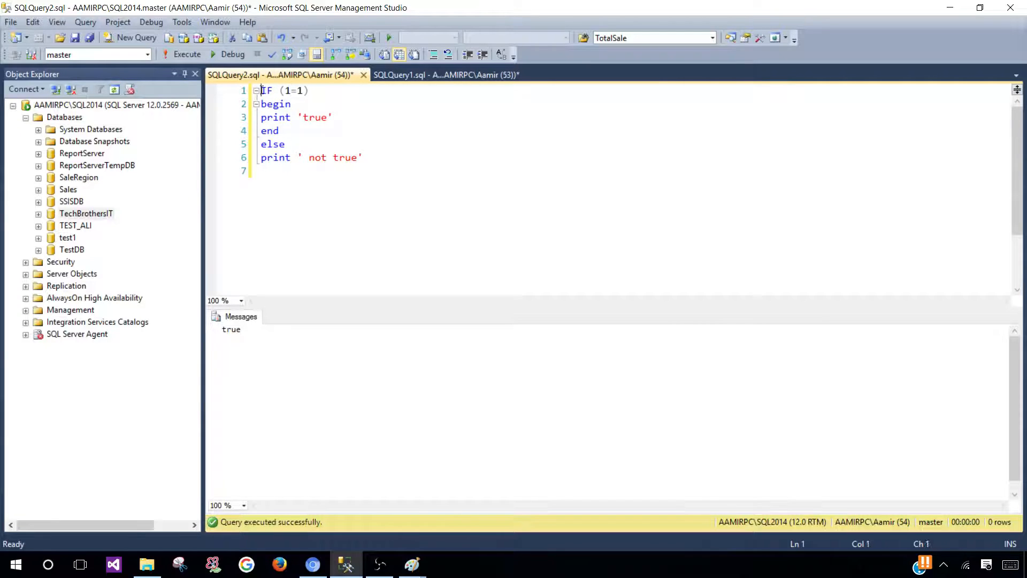
click(308, 89)
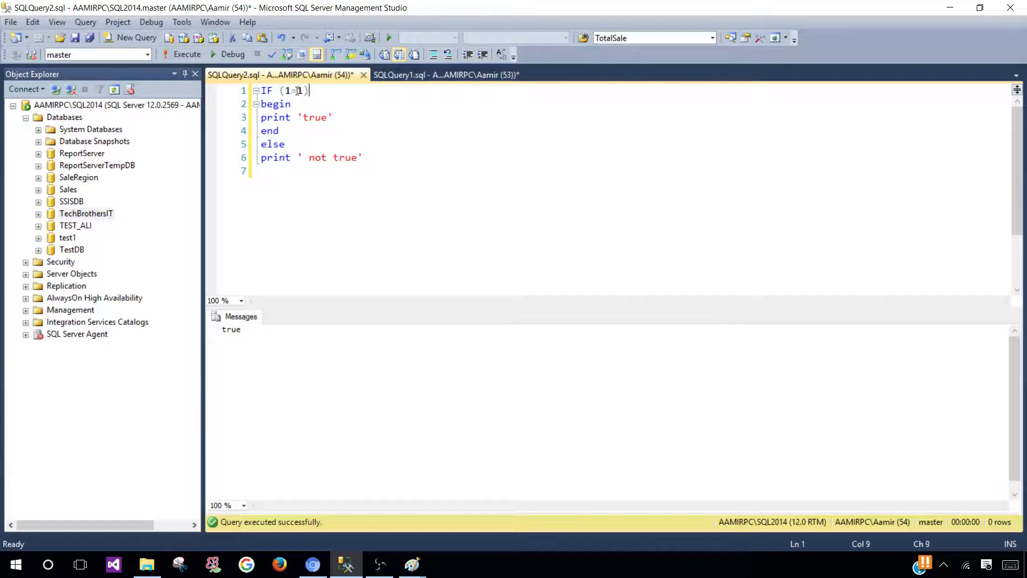
click(329, 118)
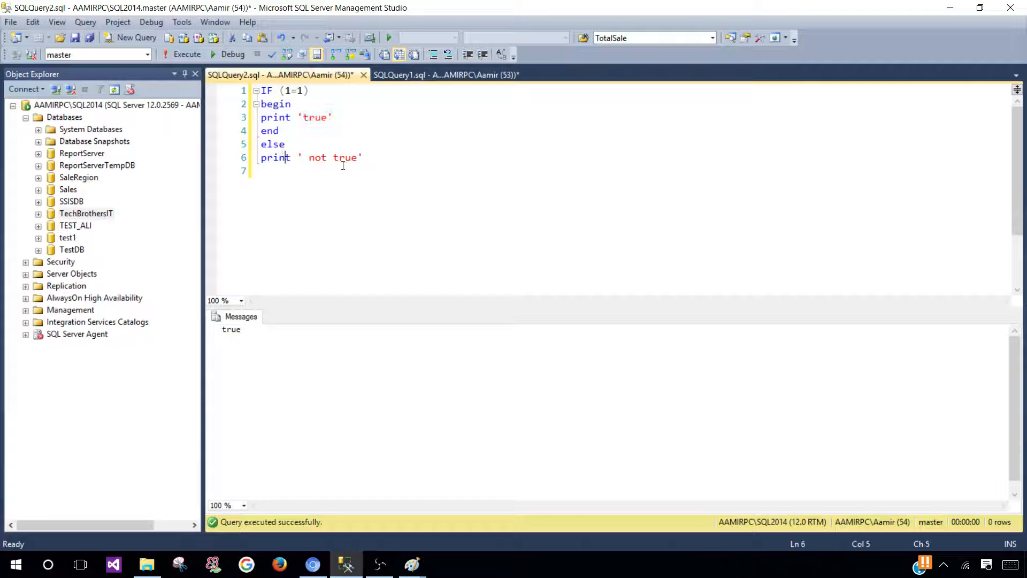
key(ctrl+a)
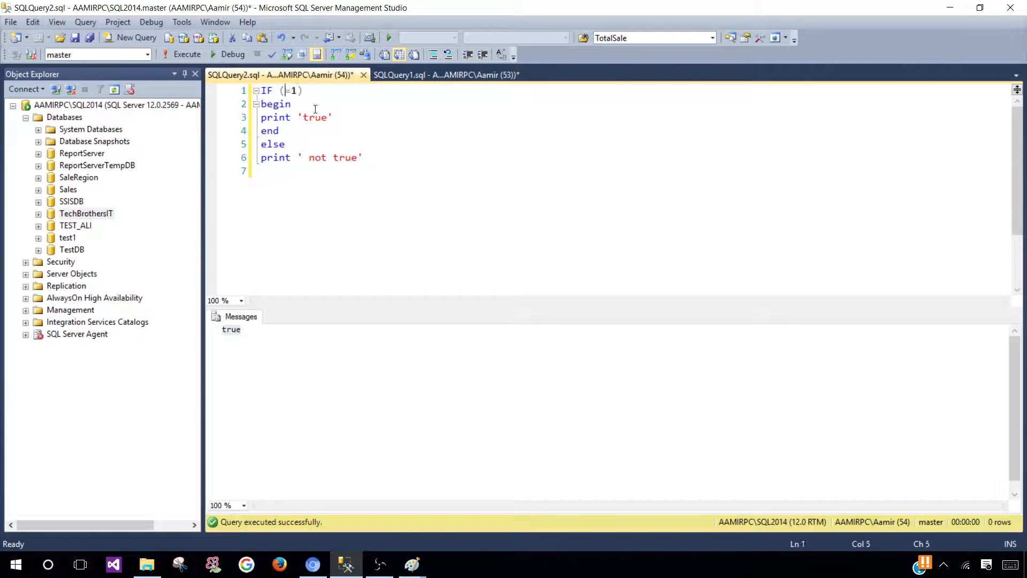
Change the IF condition to Null=Null and run it so Messages prints 'not true'
text(Null)
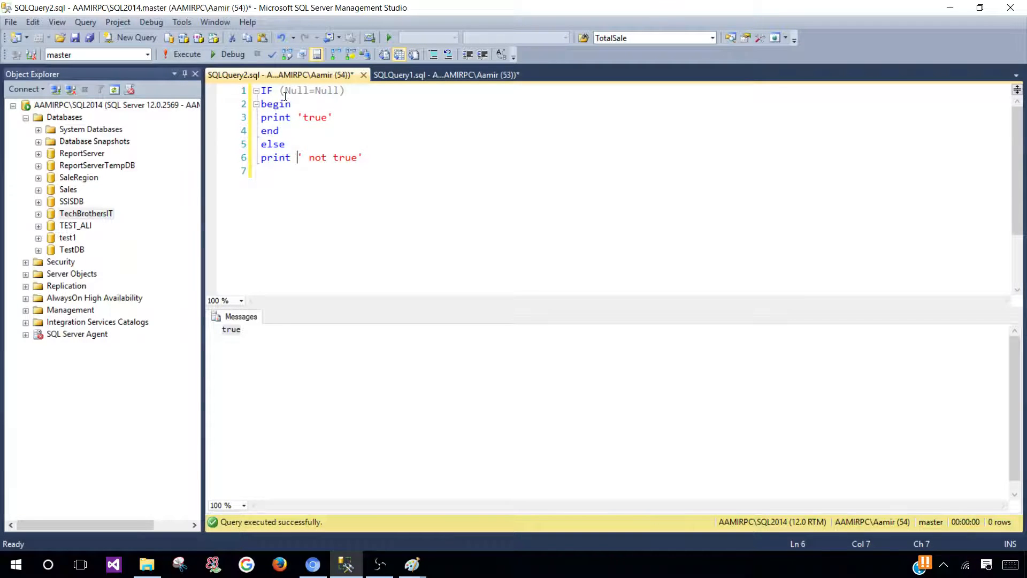
click(344, 90)
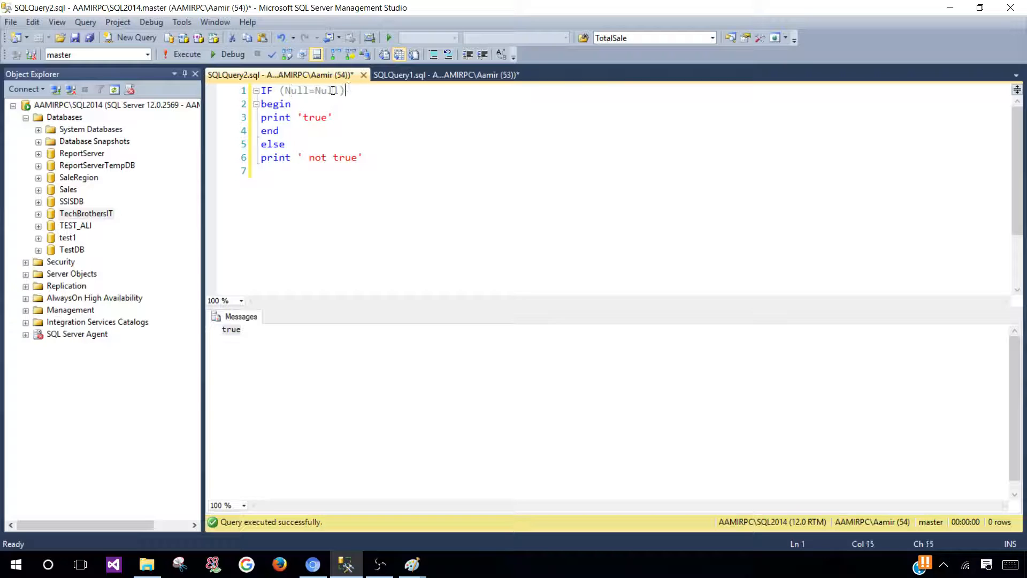
click(305, 90)
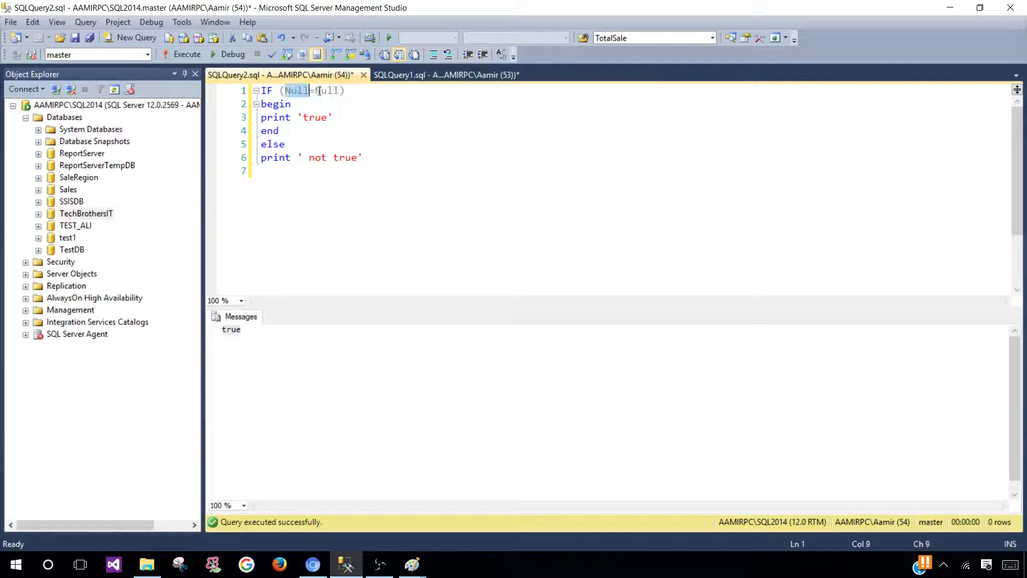
click(364, 157)
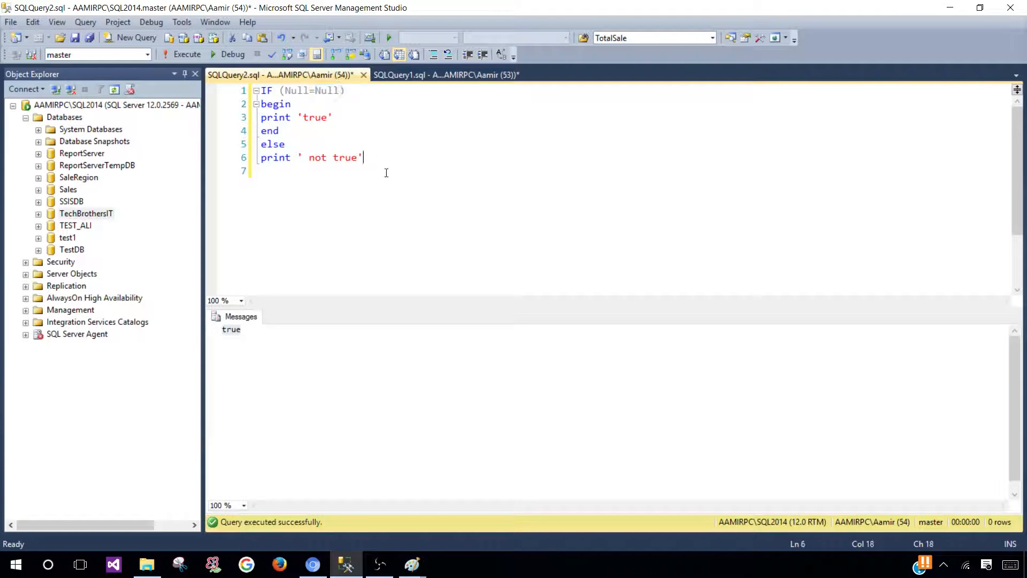
key(ctrl+a)
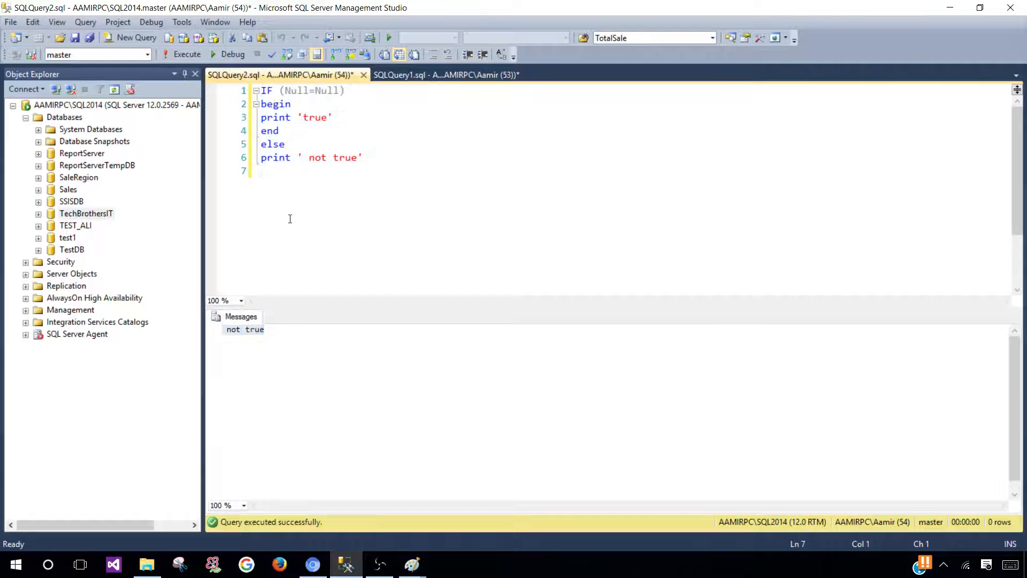
click(328, 90)
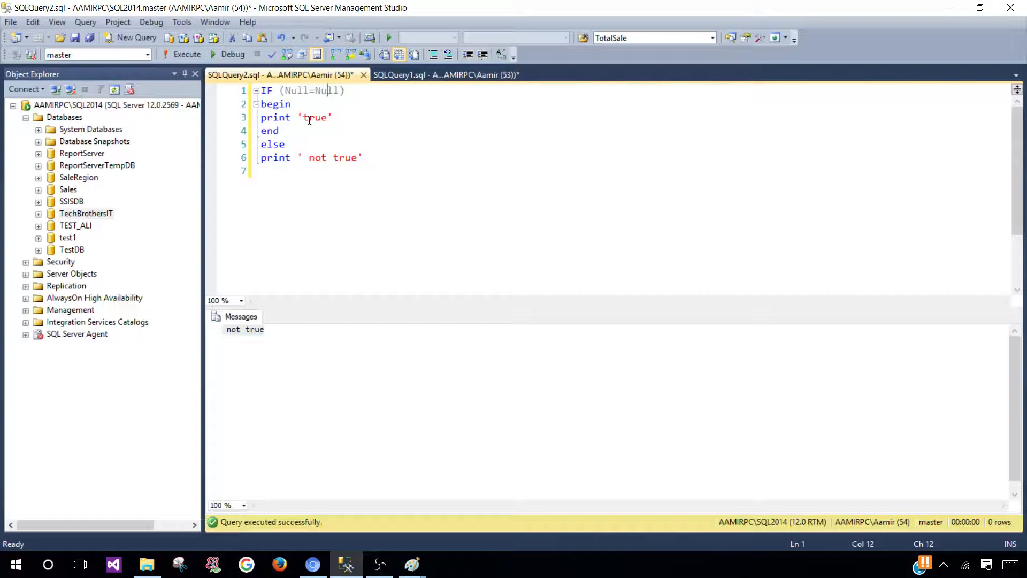
Return to SQLQuery1.sql, start adding distinct after Select and note the duplicate all-NULL rows
click(446, 74)
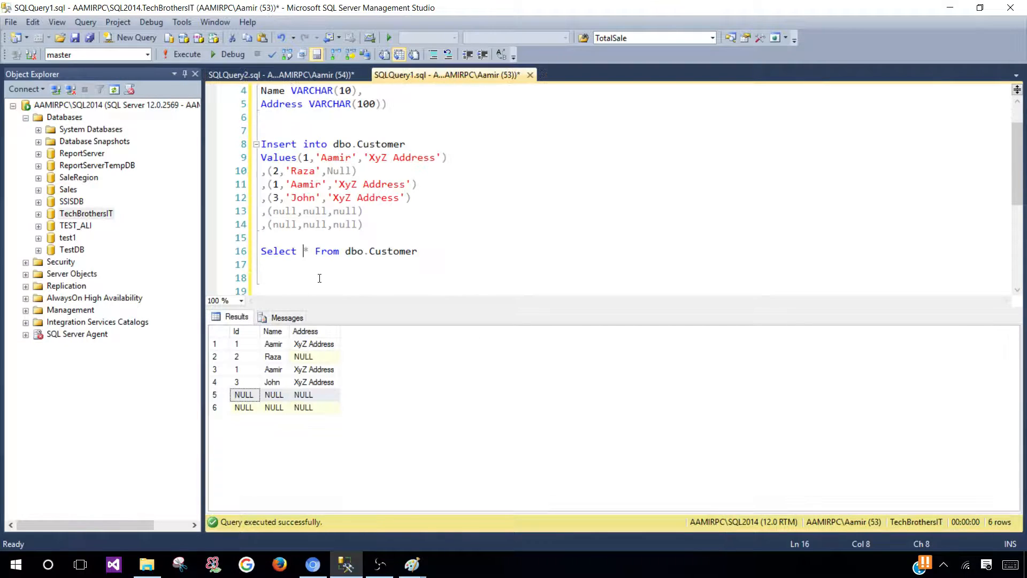
text(distin)
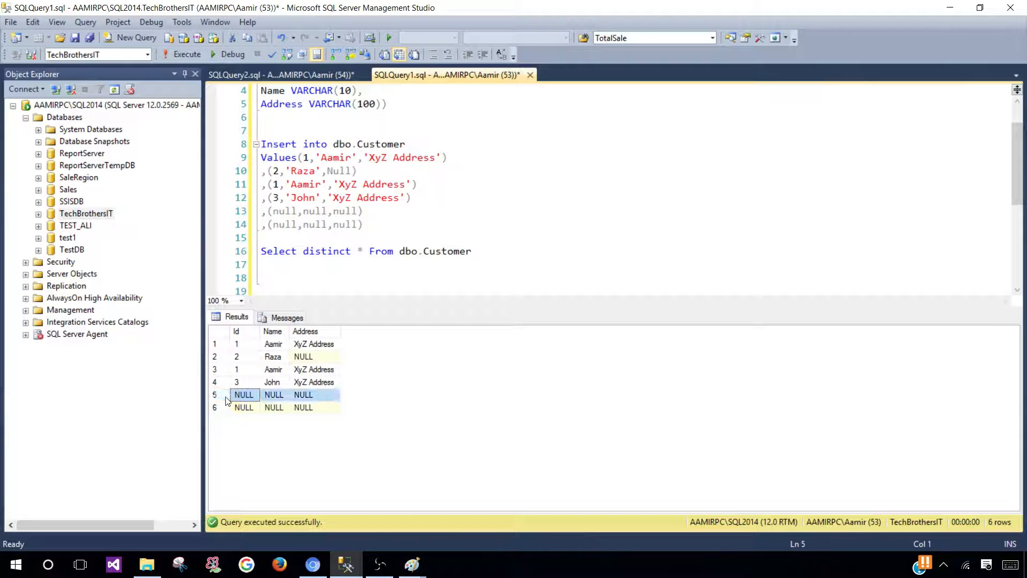
mouse_move(253, 419)
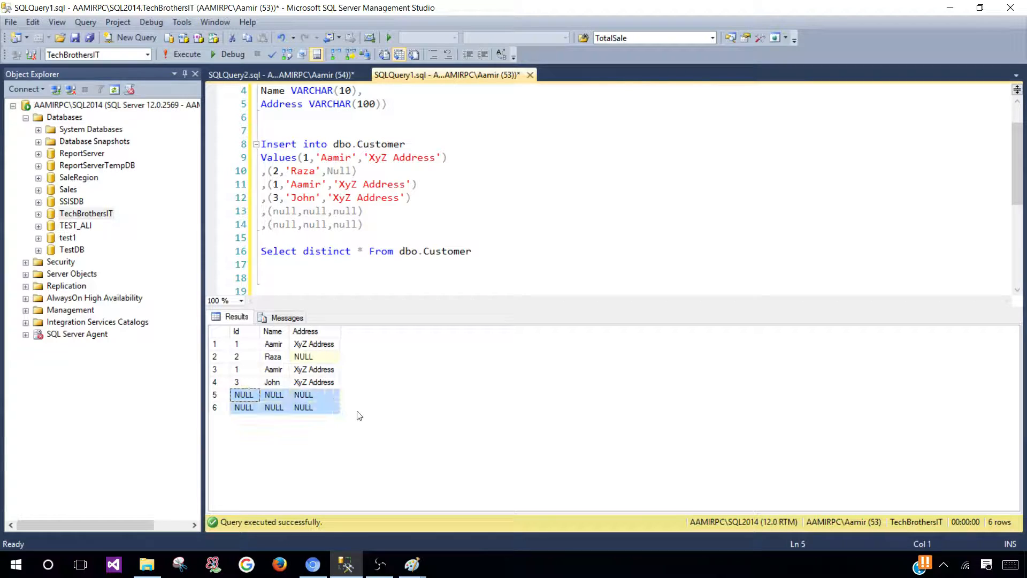
click(274, 394)
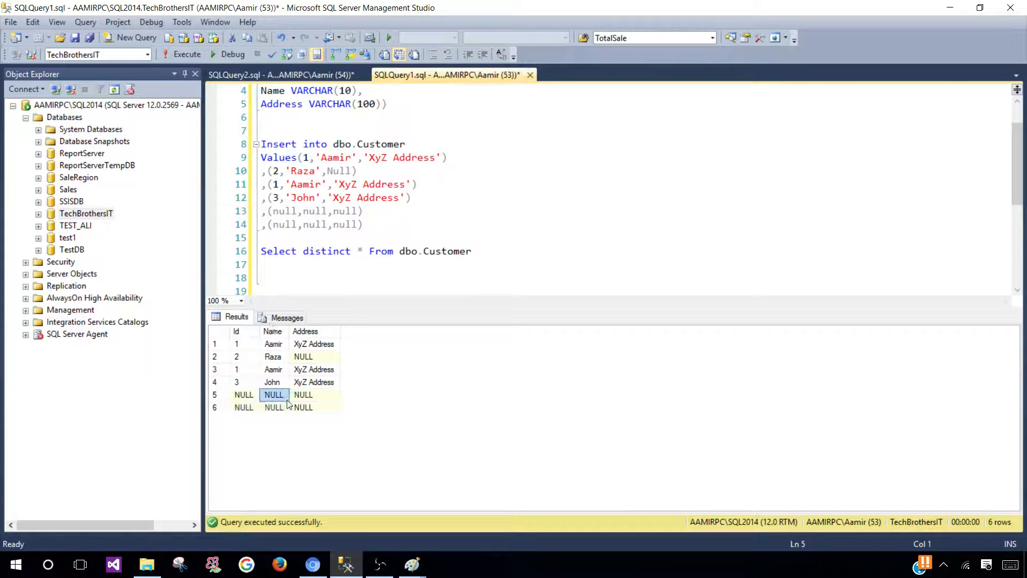
click(243, 395)
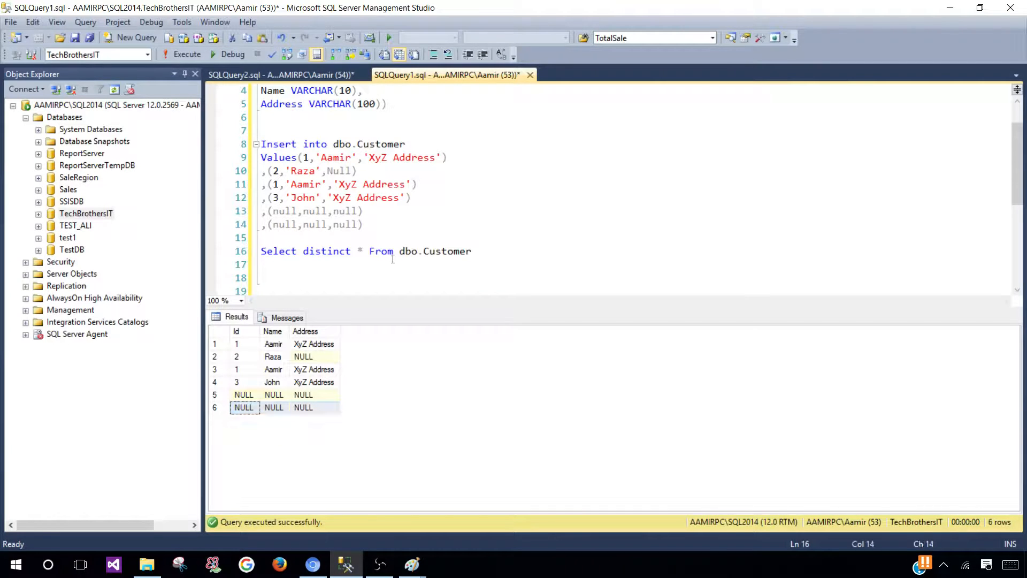
mouse_move(447, 250)
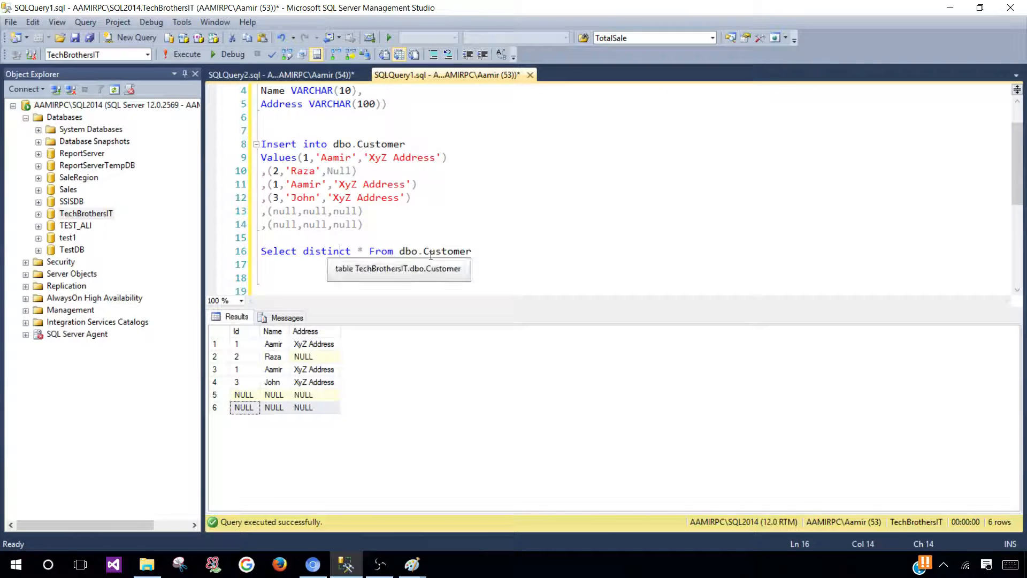
Execute Select distinct * From dbo.Customer so four rows return with one NULL row
click(470, 250)
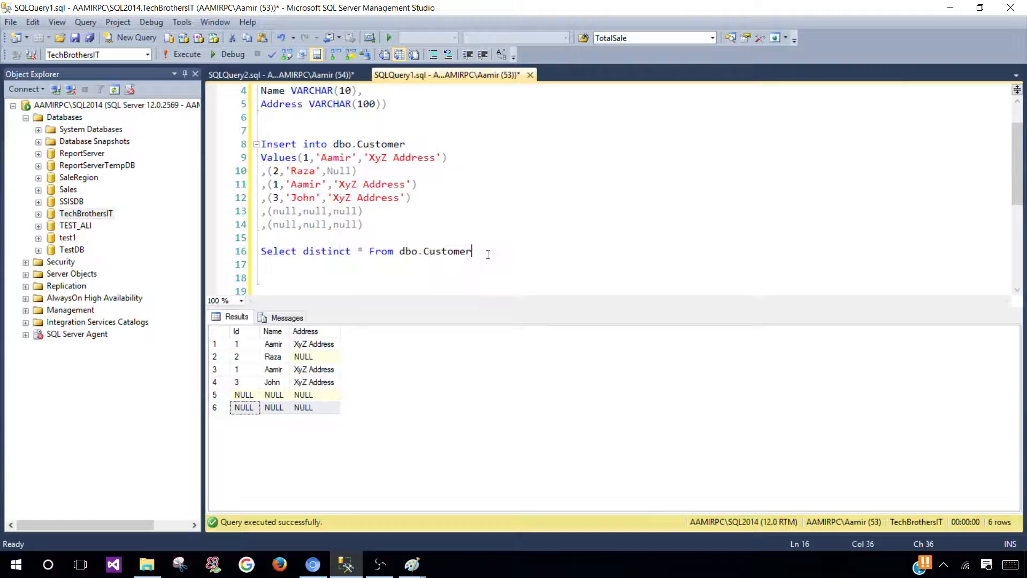
click(186, 53)
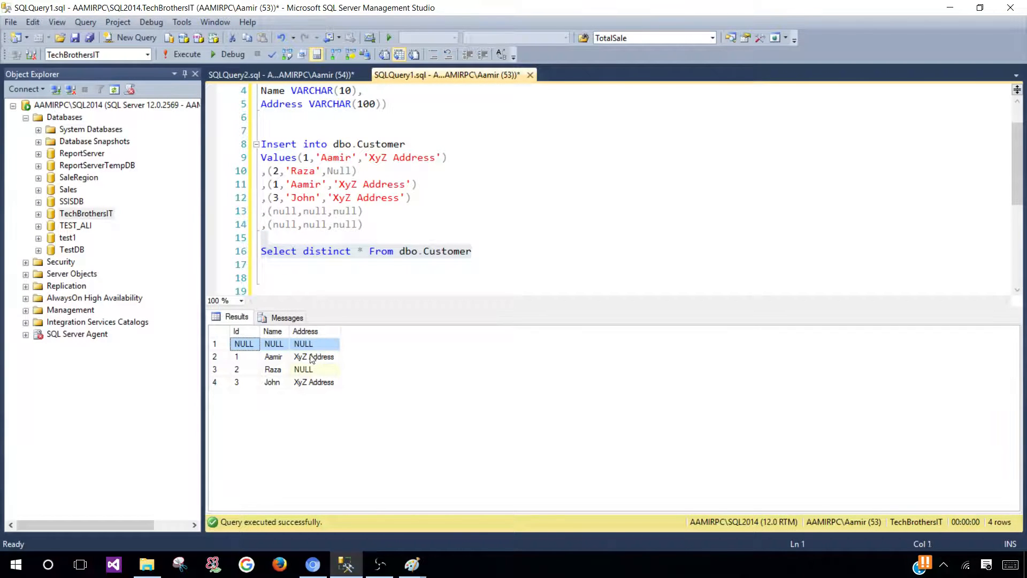
mouse_move(294, 358)
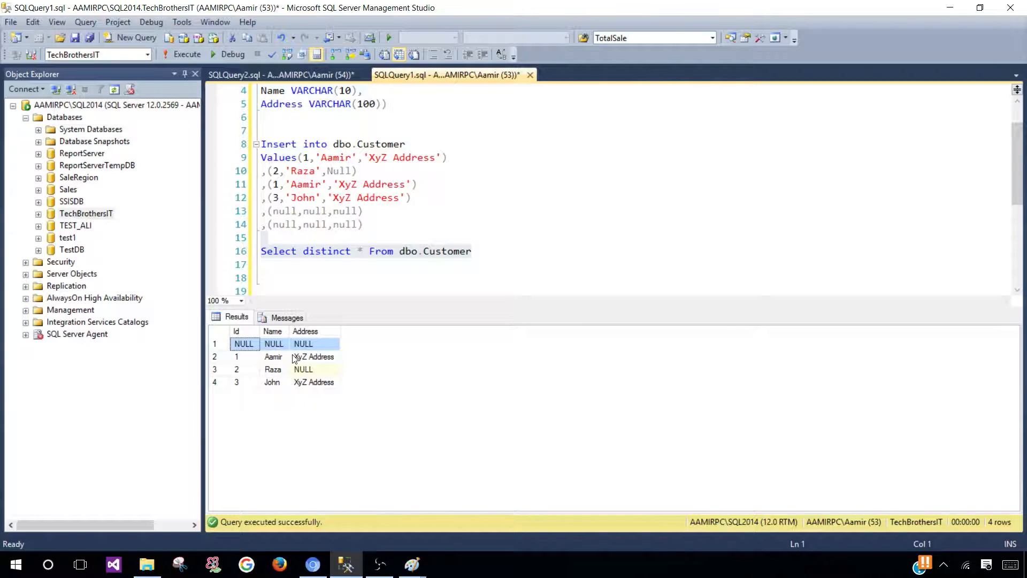
click(281, 75)
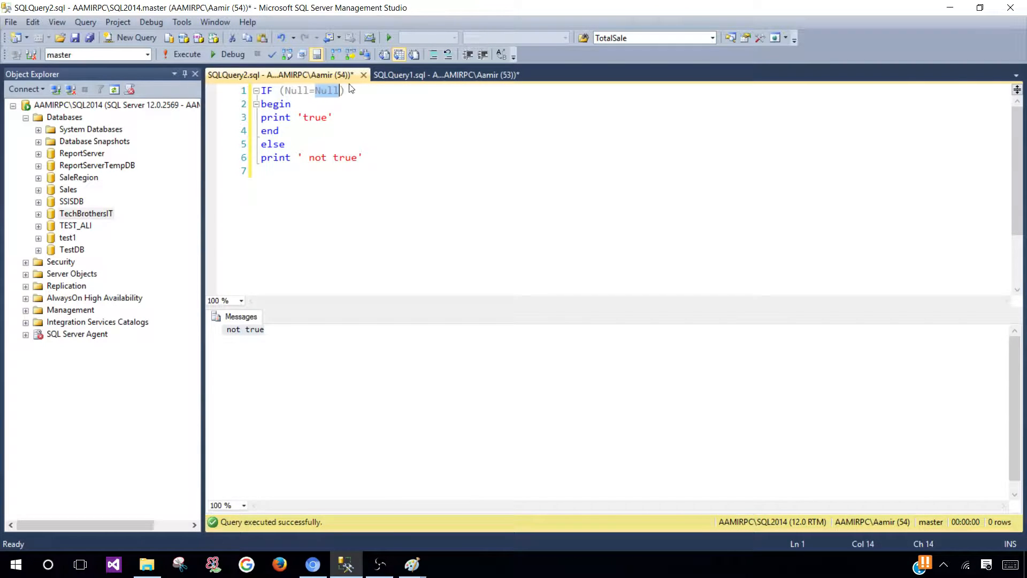
click(445, 74)
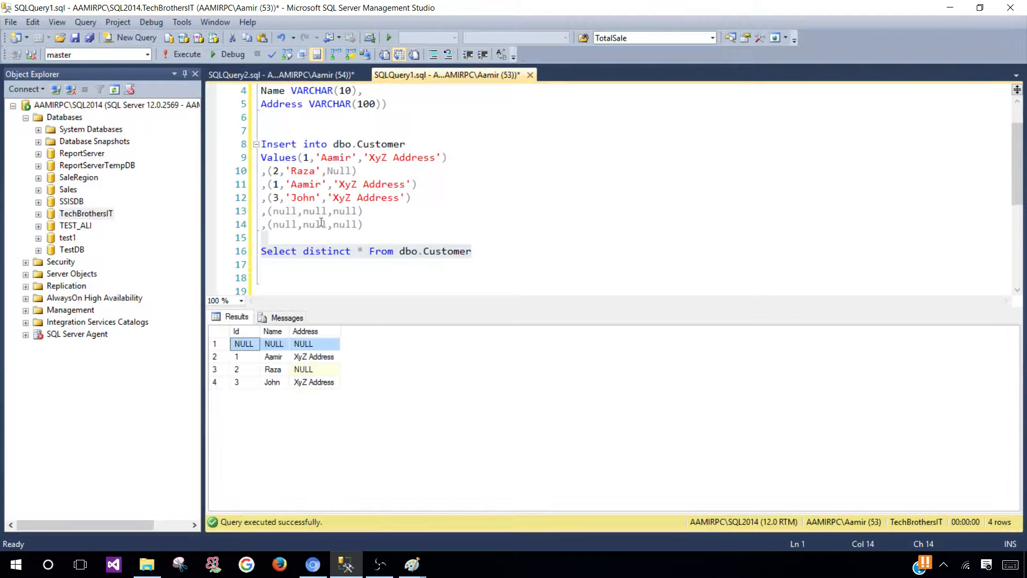
click(274, 344)
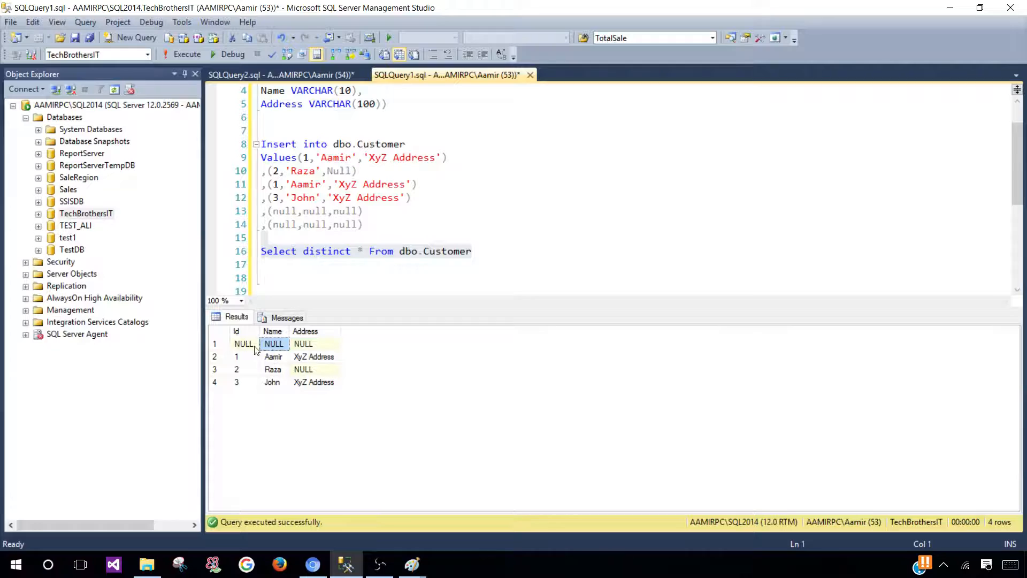
click(244, 356)
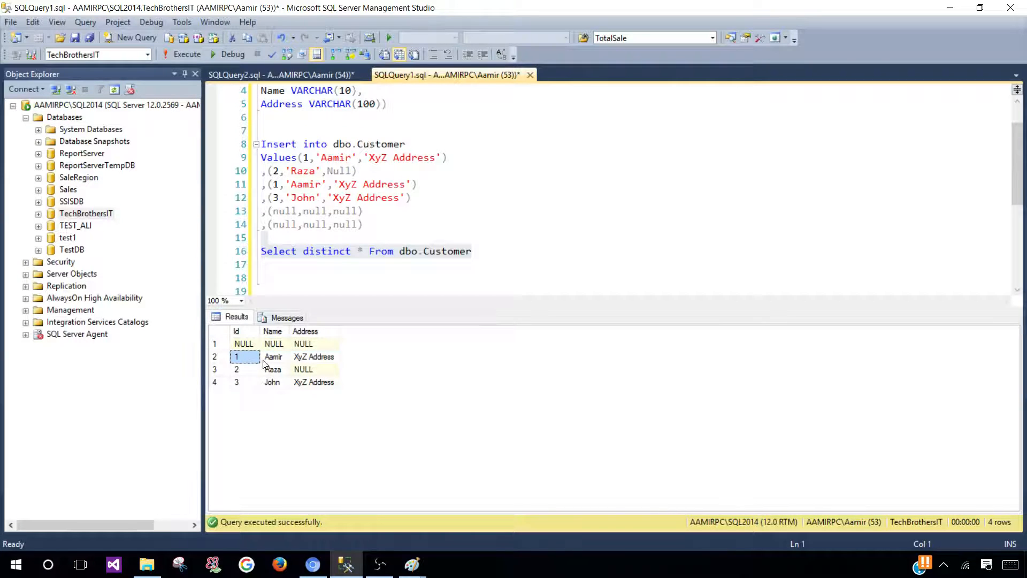
click(330, 250)
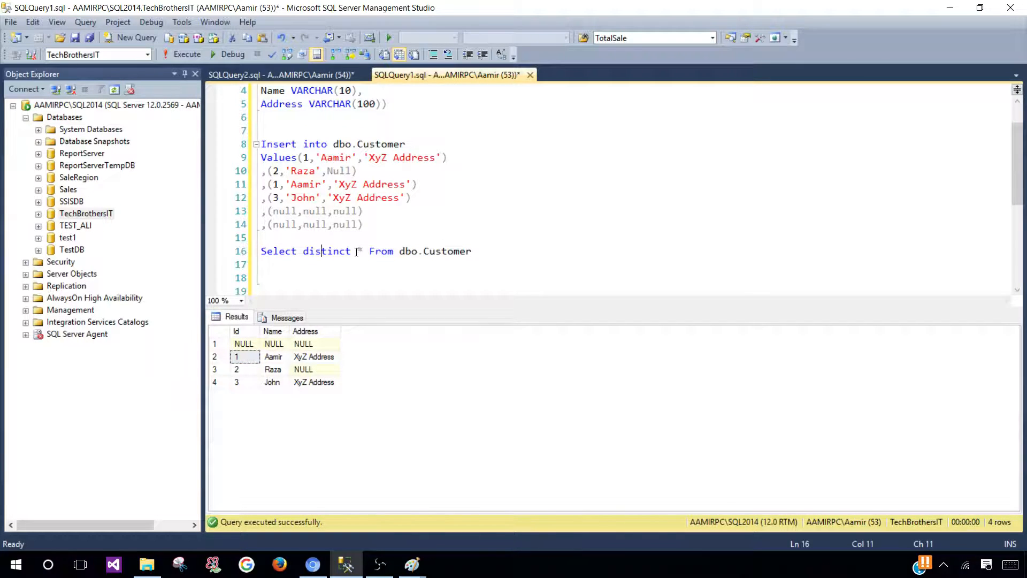
Remove distinct and rerun Select * From dbo.Customer so all six rows return
double_click(326, 250)
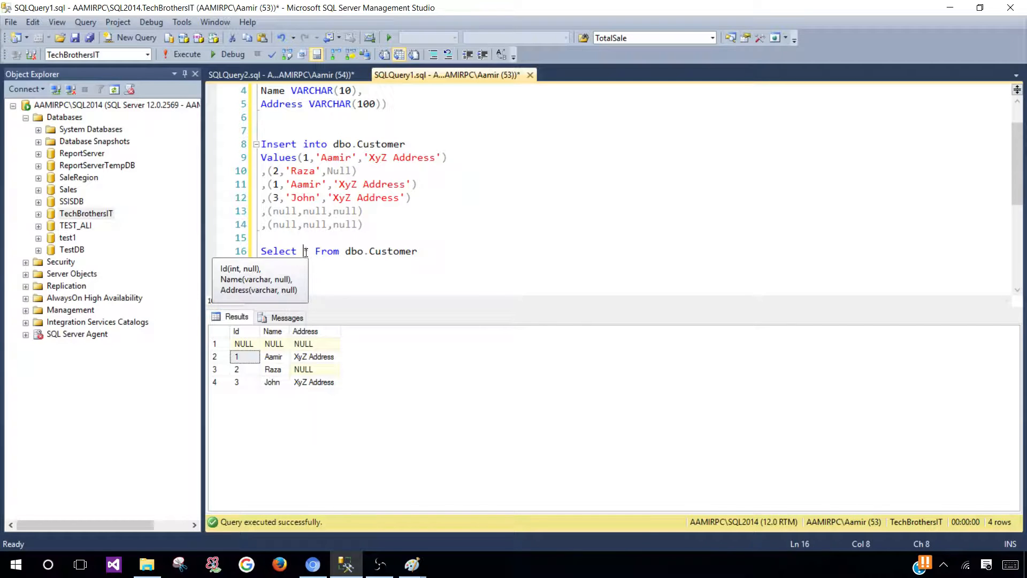
click(307, 250)
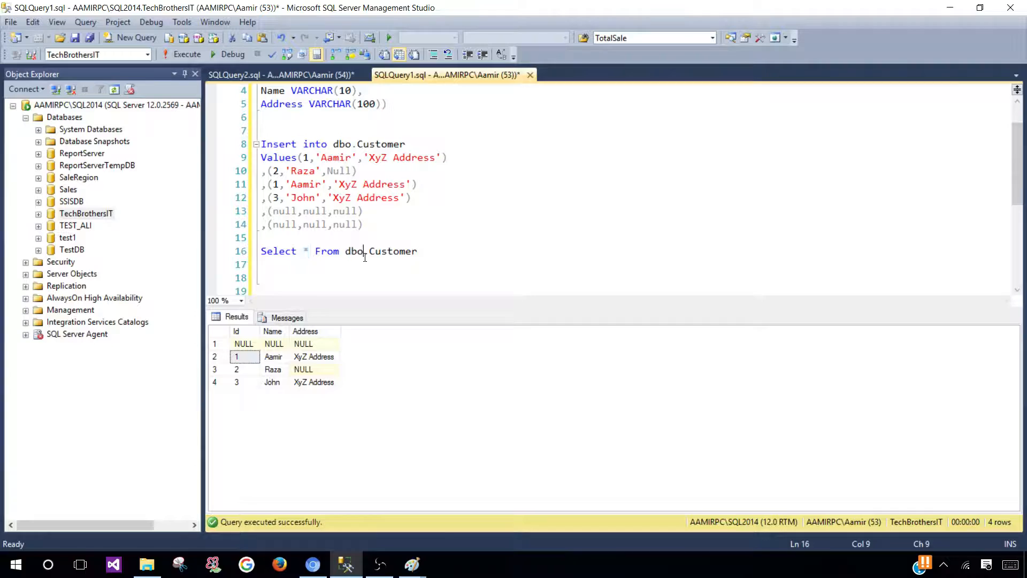
click(186, 54)
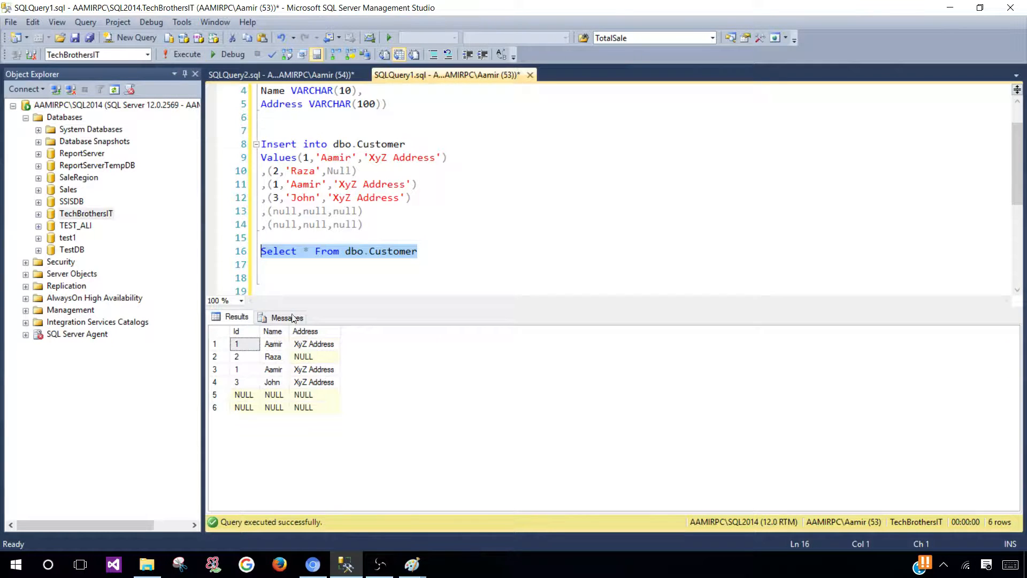
mouse_move(278, 346)
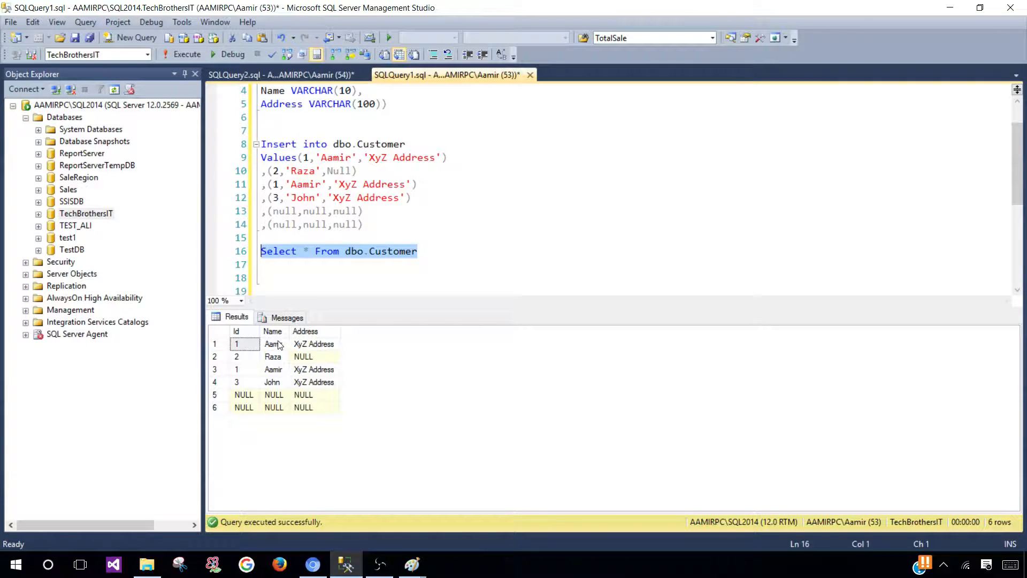
click(313, 343)
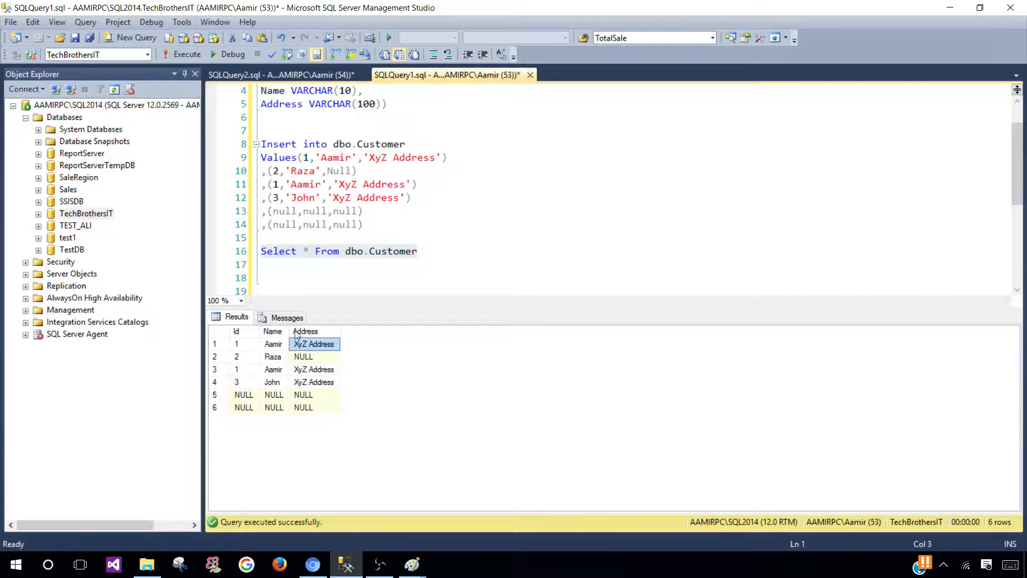
click(342, 258)
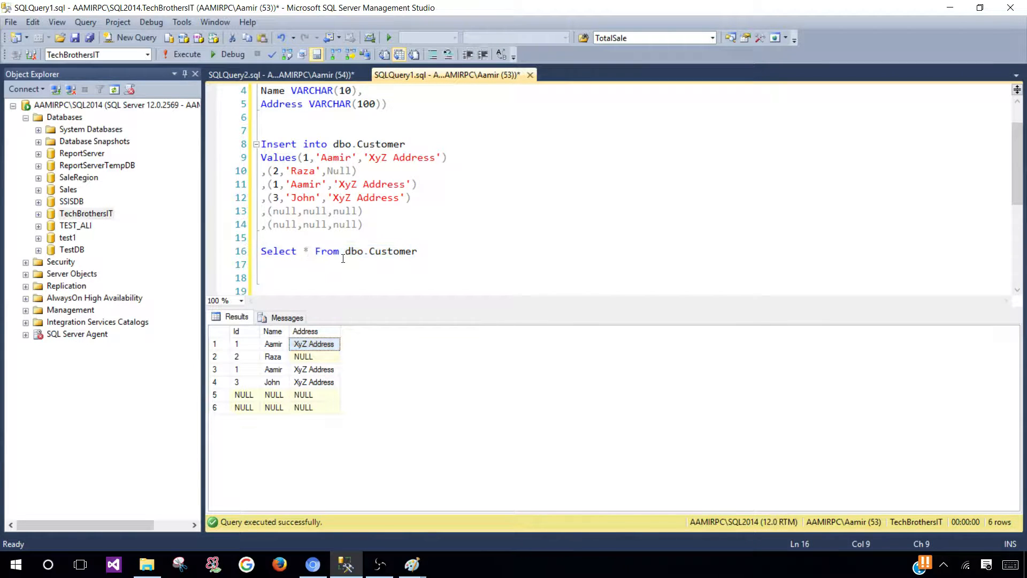
Rewrite the query as Select distinct name, address From dbo.Customer
text(distic)
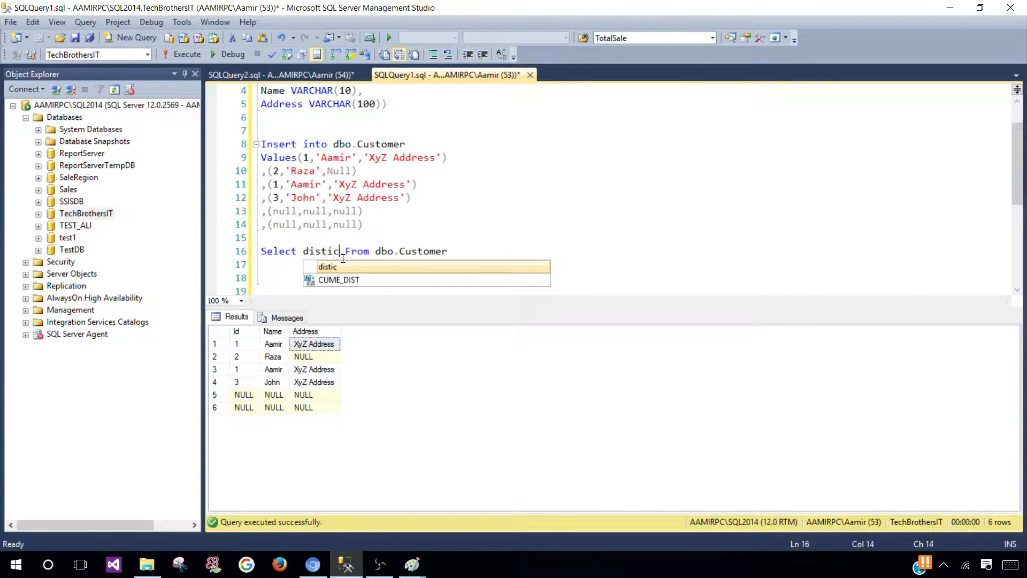
text(nt)
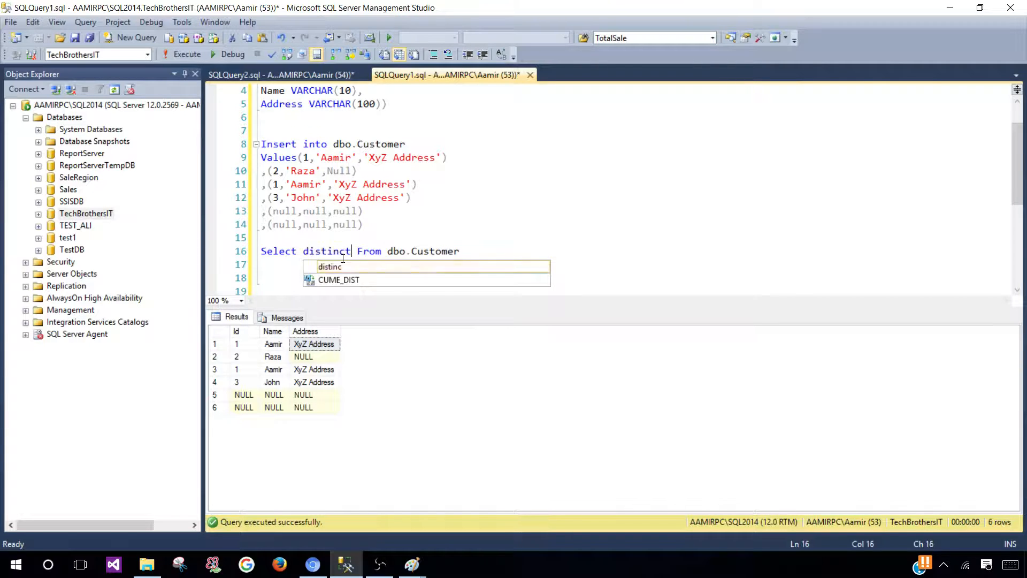
text(name, address)
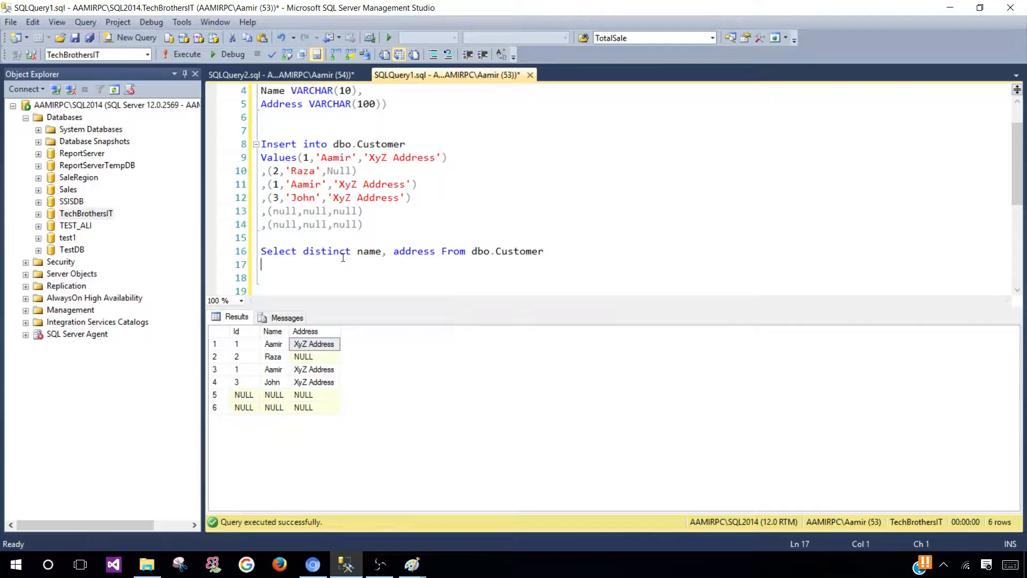
click(436, 250)
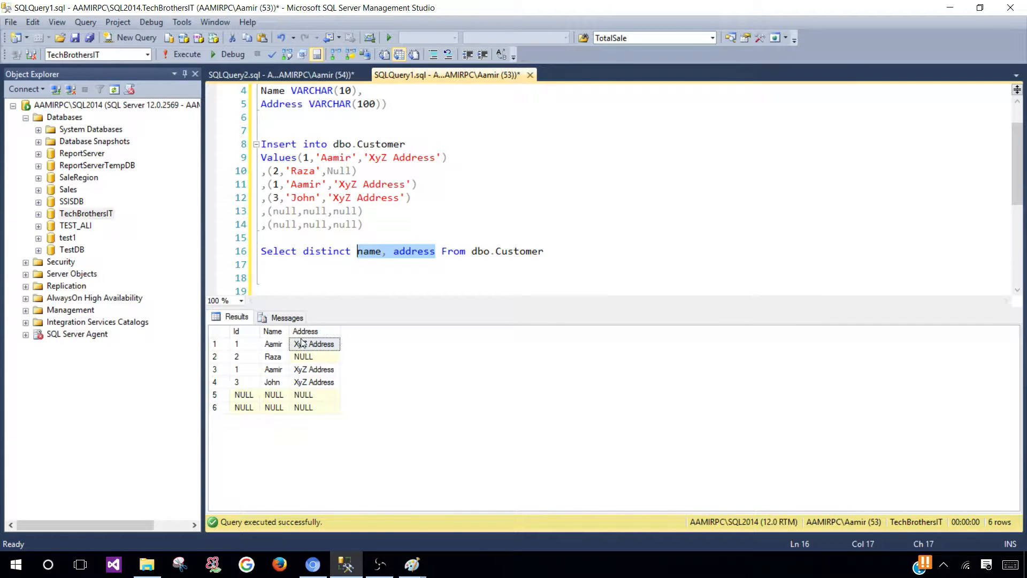
mouse_move(364, 321)
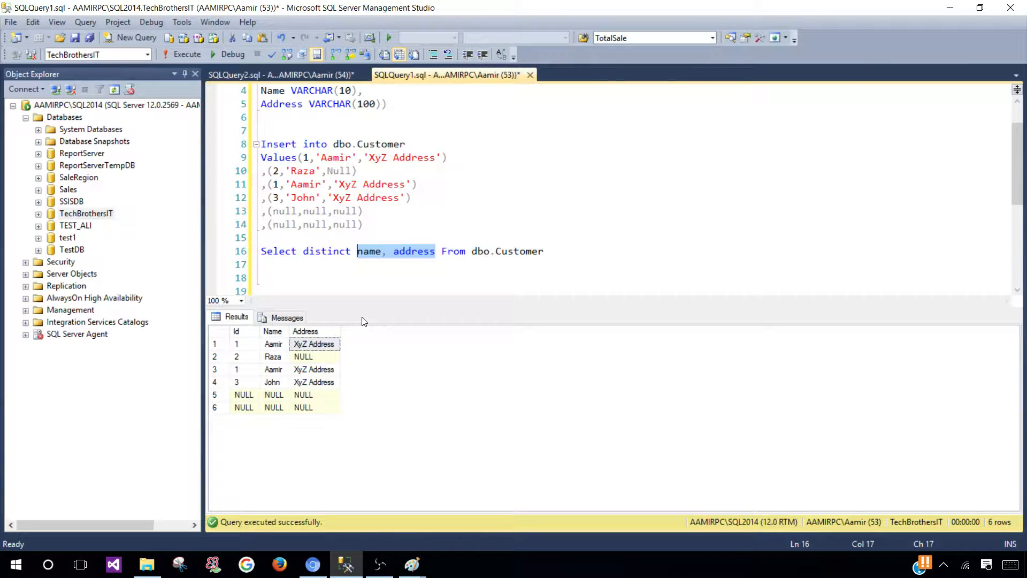
click(359, 250)
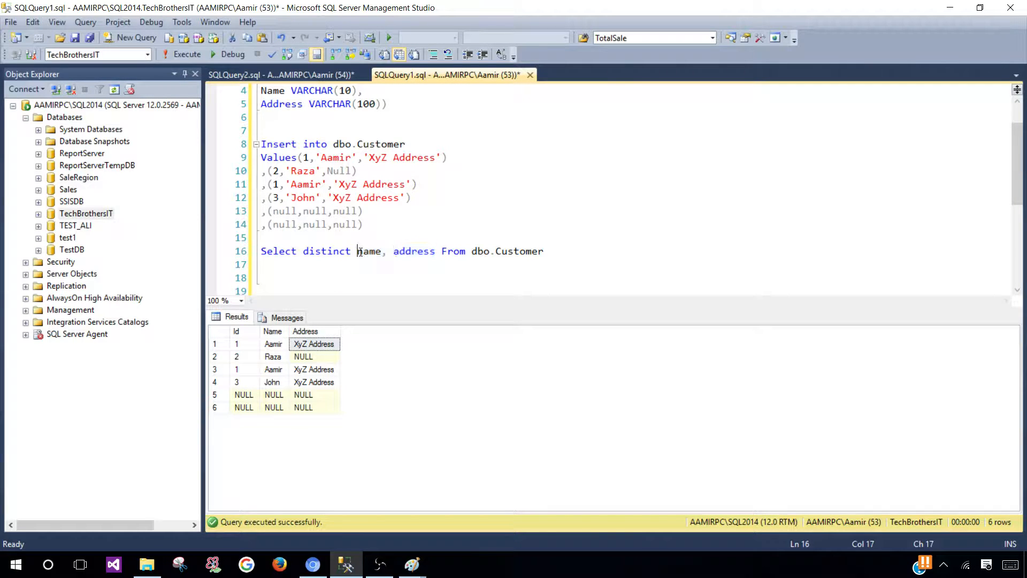
Compare the duplicate Aamir, John and all-NULL name/address pairs, then execute the query
click(273, 344)
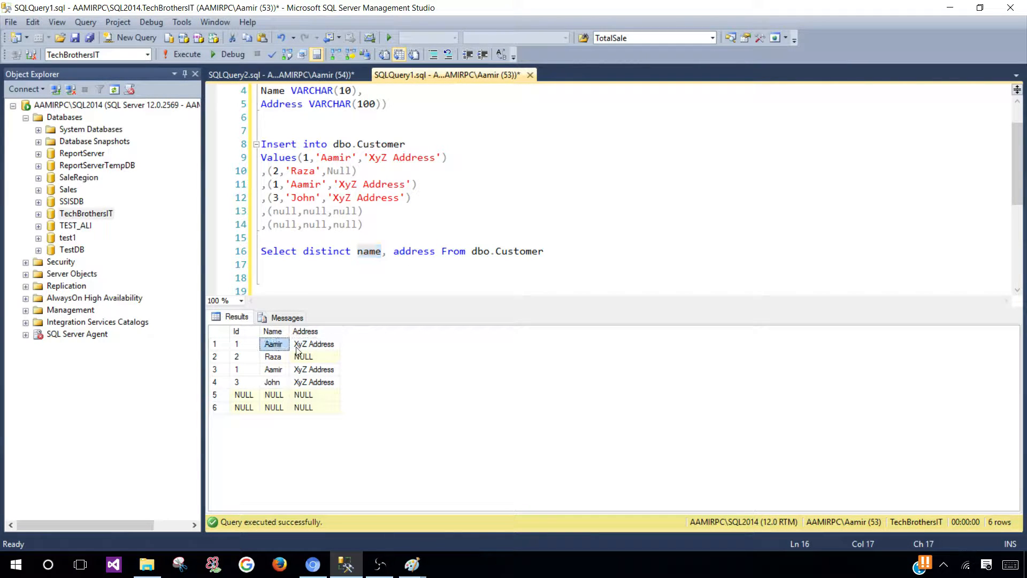
click(273, 369)
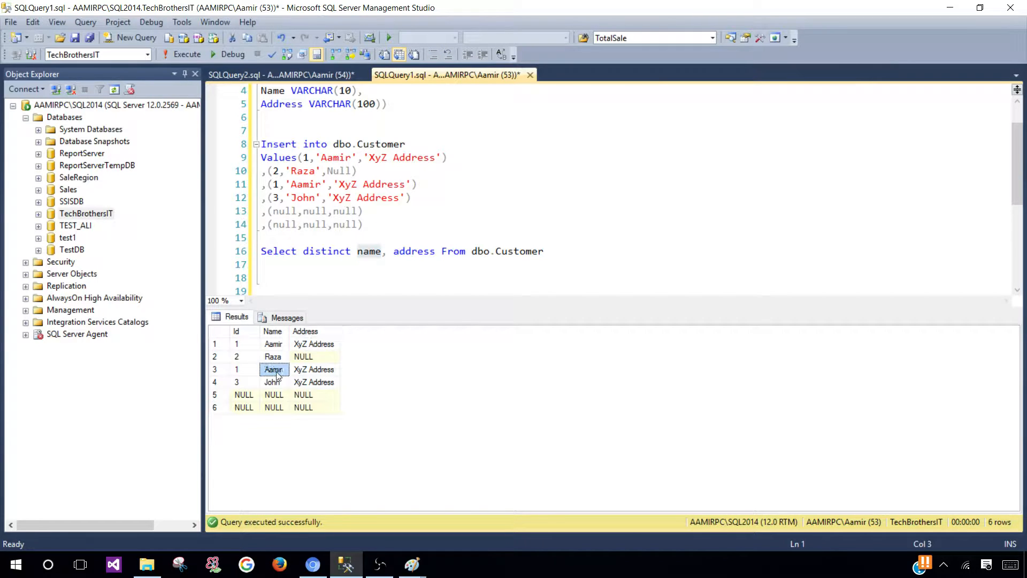
click(313, 343)
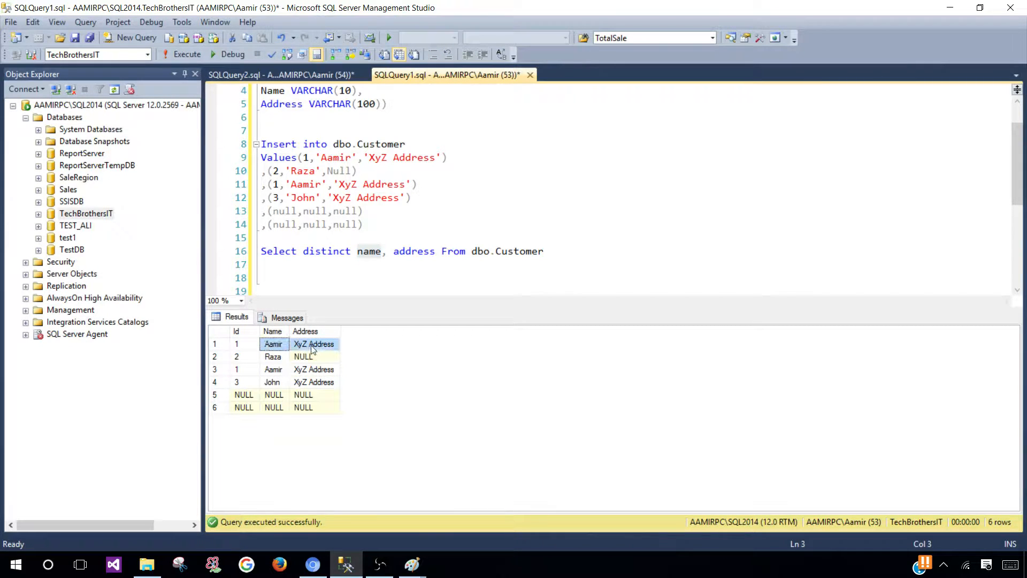
click(273, 356)
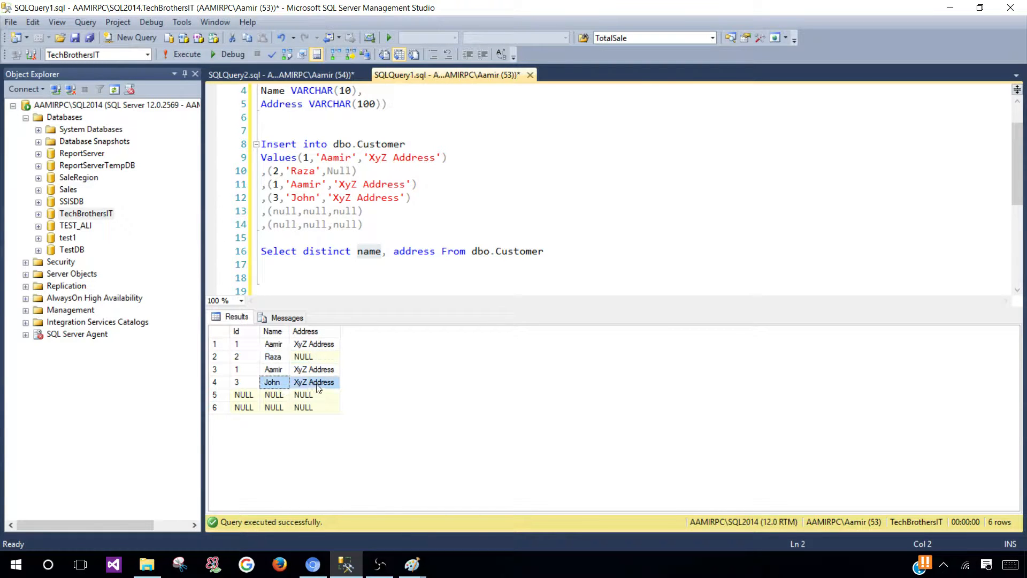
click(302, 395)
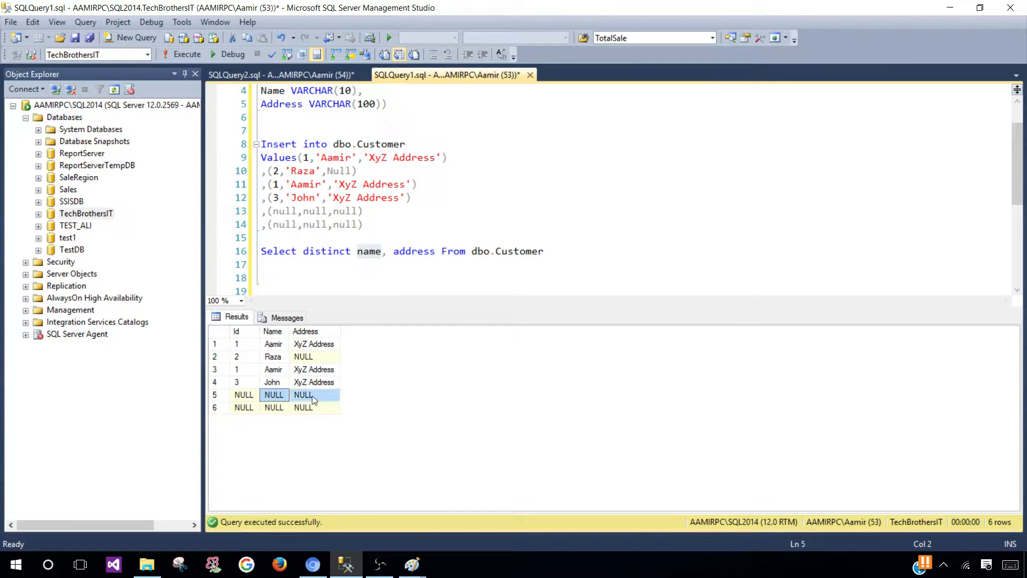
click(544, 251)
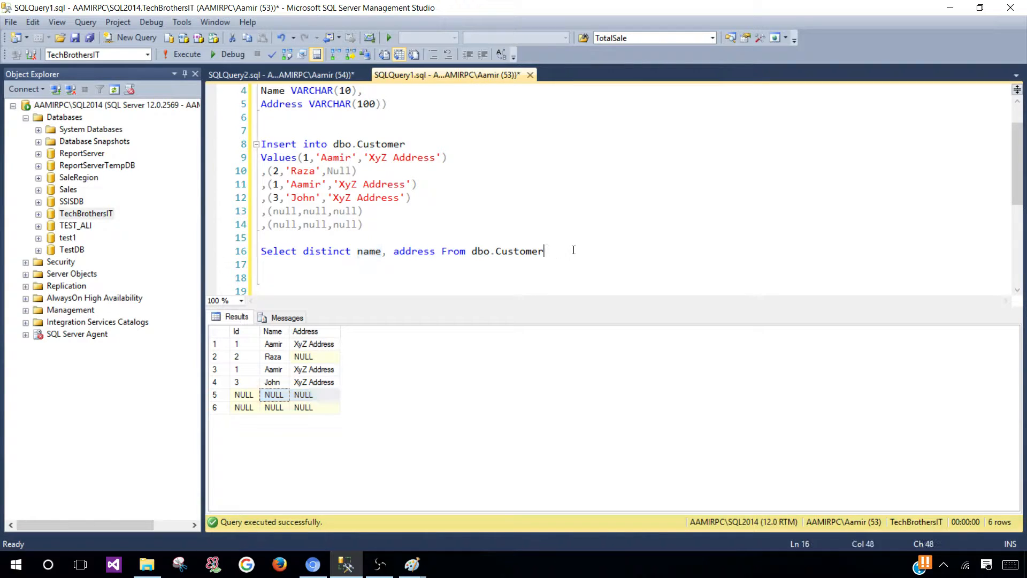
click(186, 55)
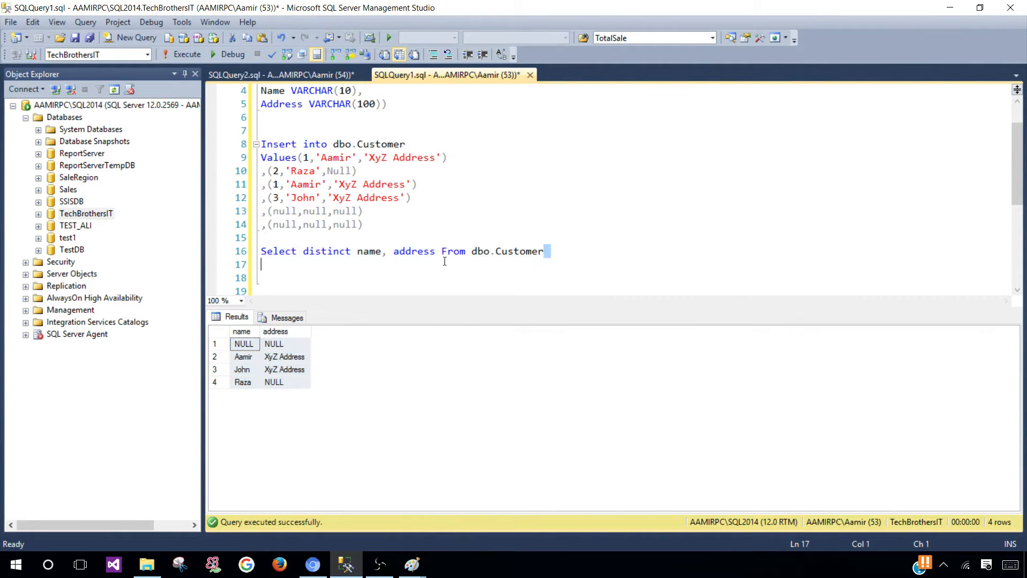
Emphasise the word distinct in the four-row name, address query
double_click(326, 251)
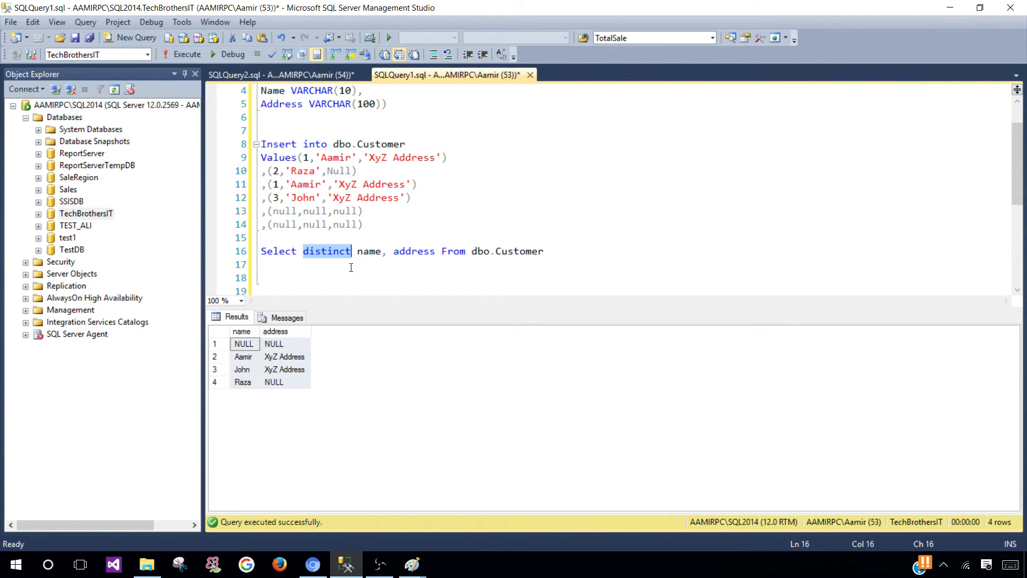
mouse_move(553, 571)
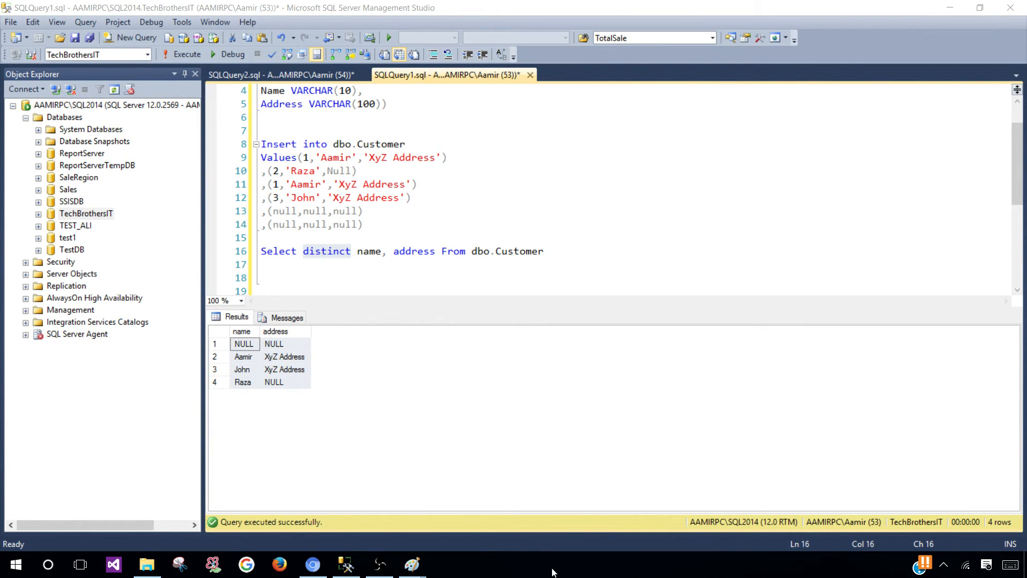